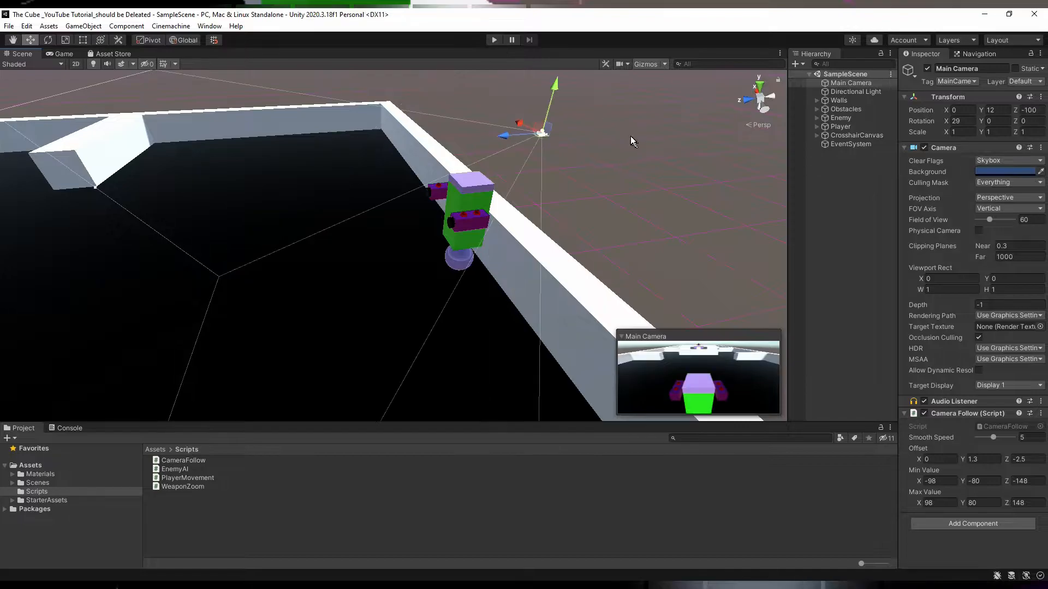
pyautogui.moveTo(720, 278)
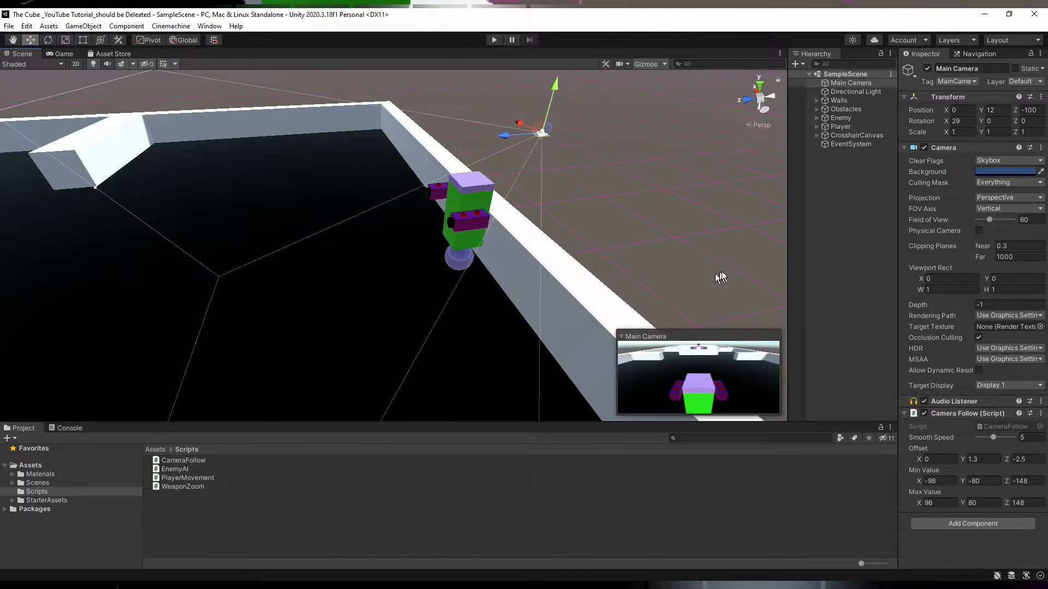
pyautogui.moveTo(935, 131)
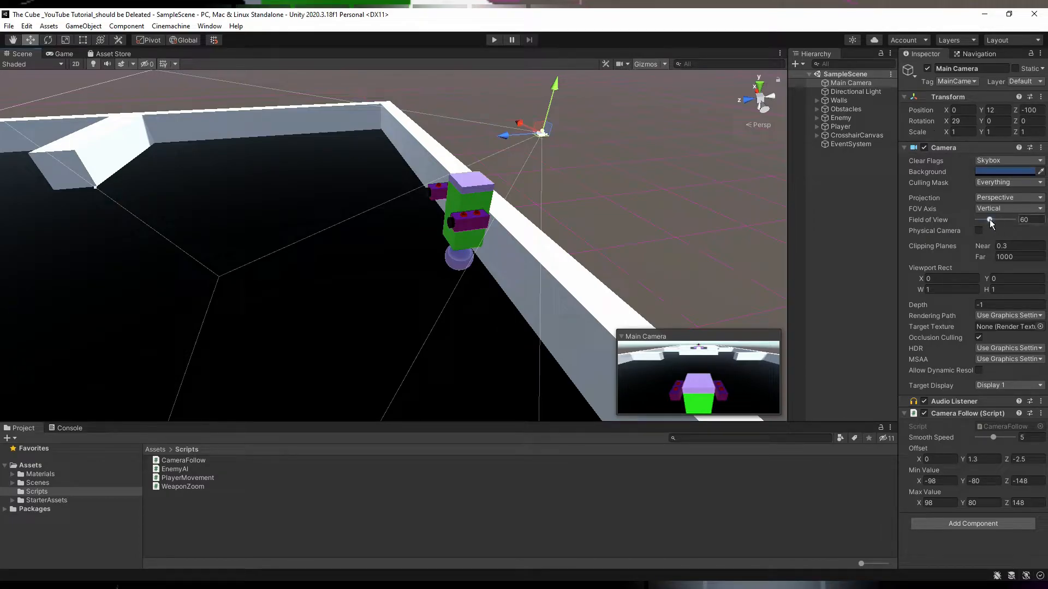
# Inspect CrosshairCanvas, reselect Main Camera, and view the scene through the Game tab
pyautogui.click(856, 135)
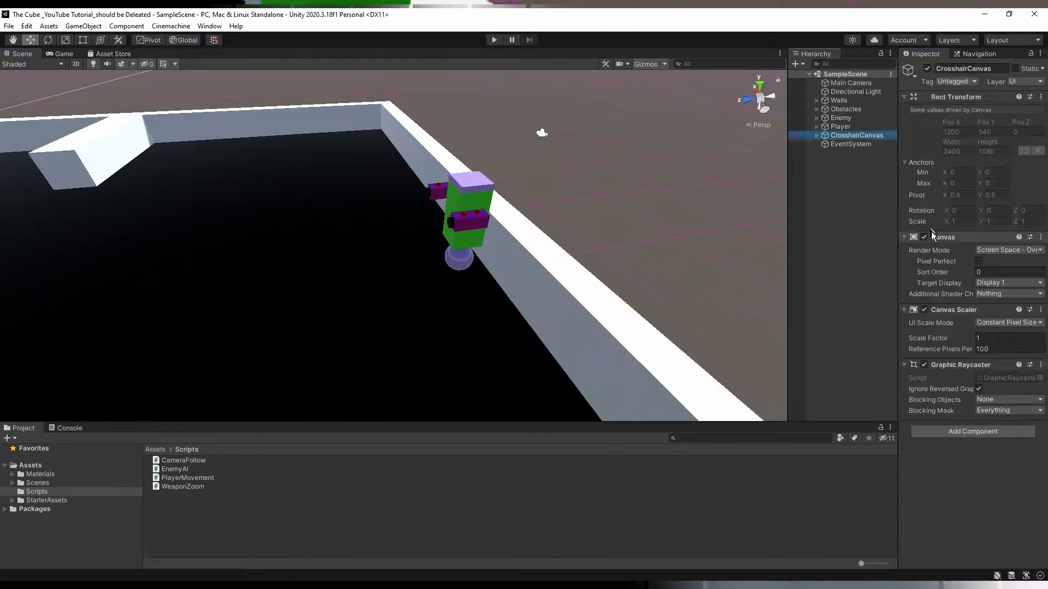
pyautogui.click(63, 54)
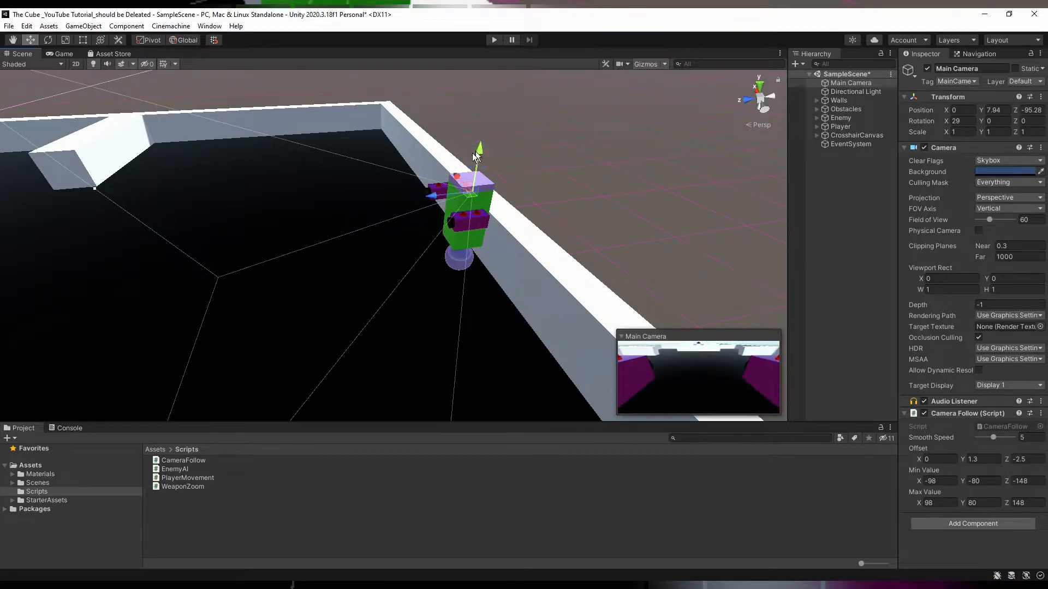
pyautogui.click(64, 53)
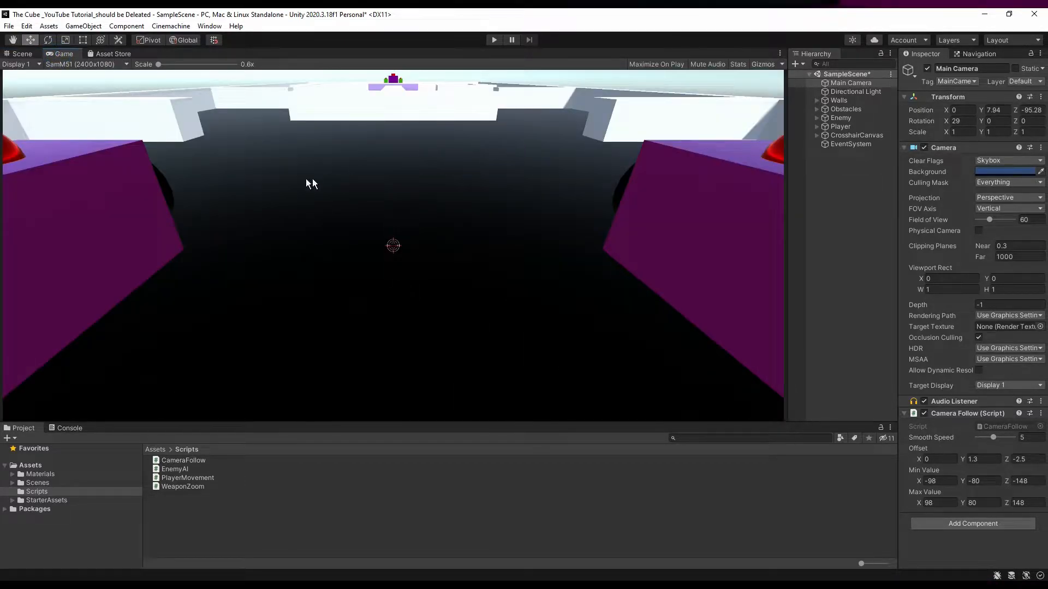
pyautogui.click(20, 54)
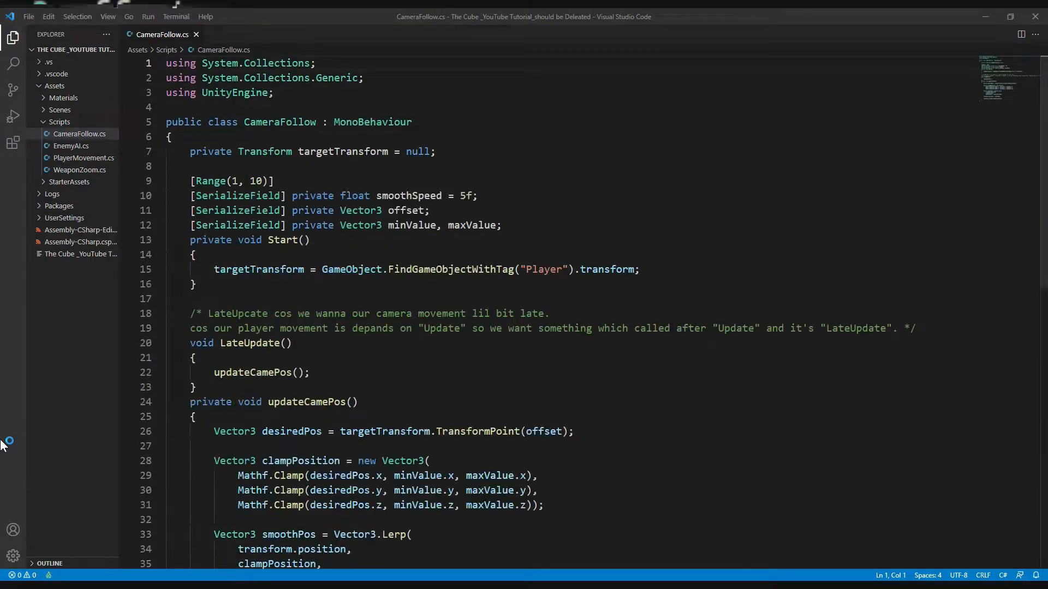
# Add an if (Input.GetMouseButton(1)) block, commented as right mouse button, setting transform.position
pyautogui.scroll(-3)
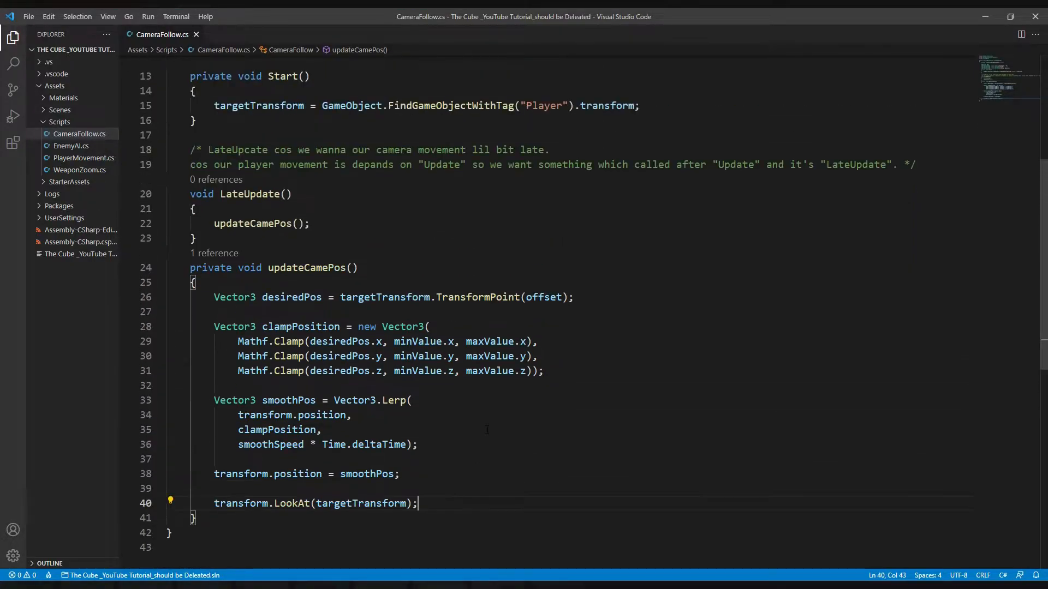
pyautogui.write('if(')
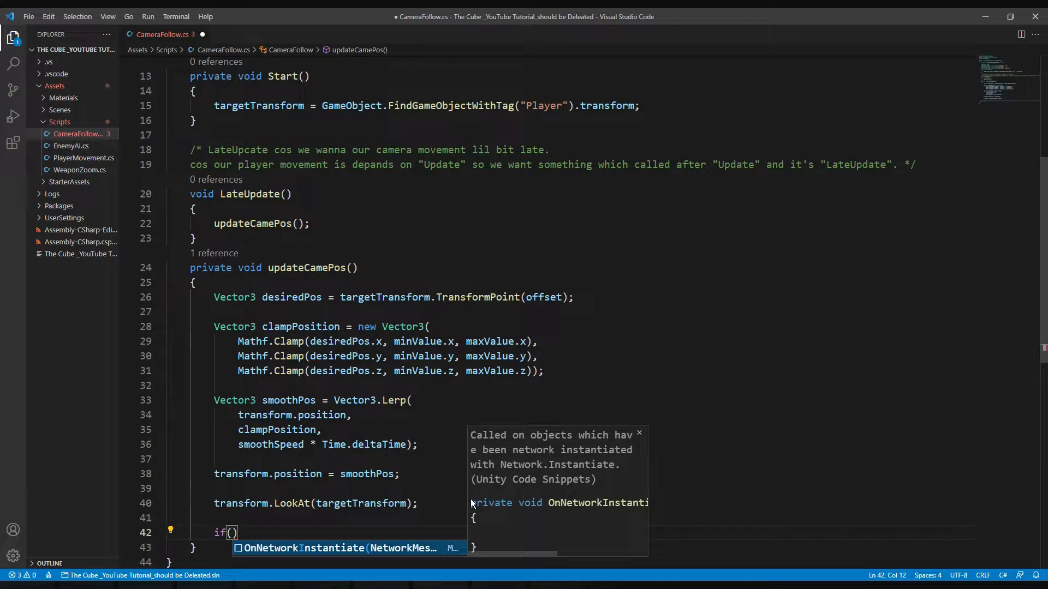
pyautogui.write('Input.GetMouseButton(1')
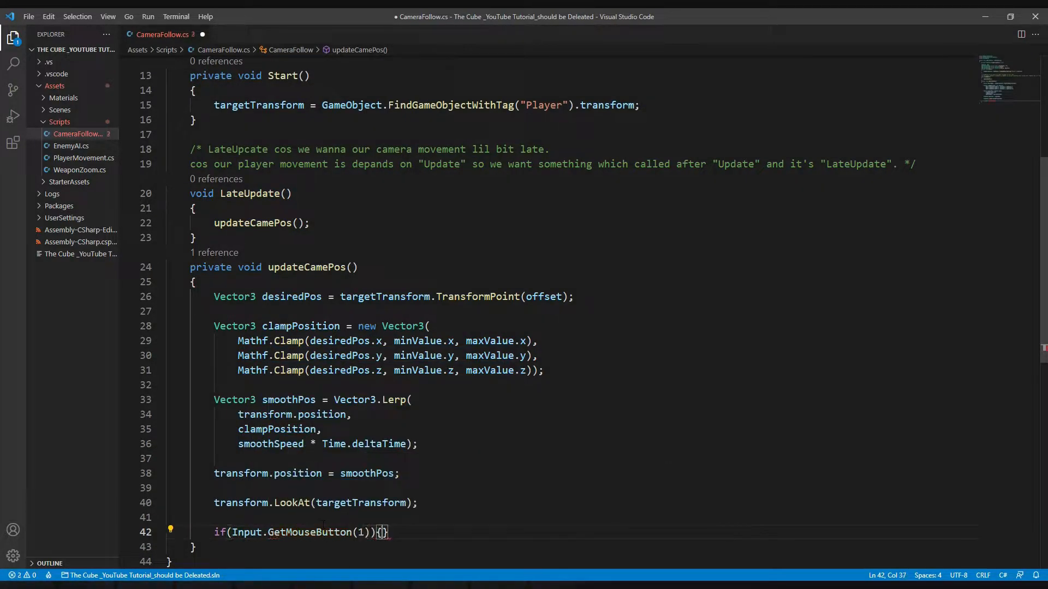
pyautogui.write('// 1 for')
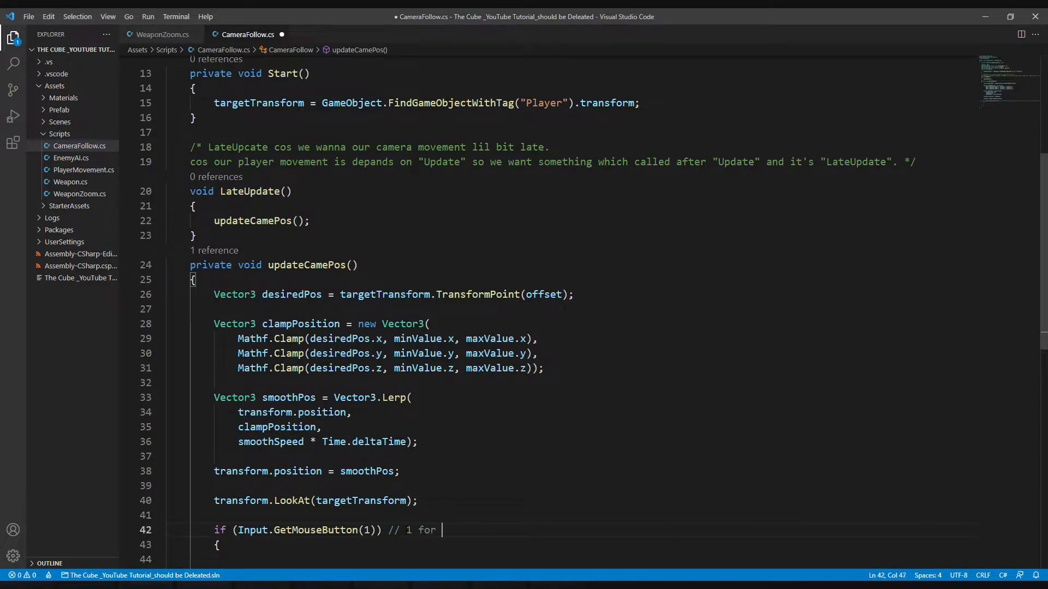
pyautogui.write('right mouse button')
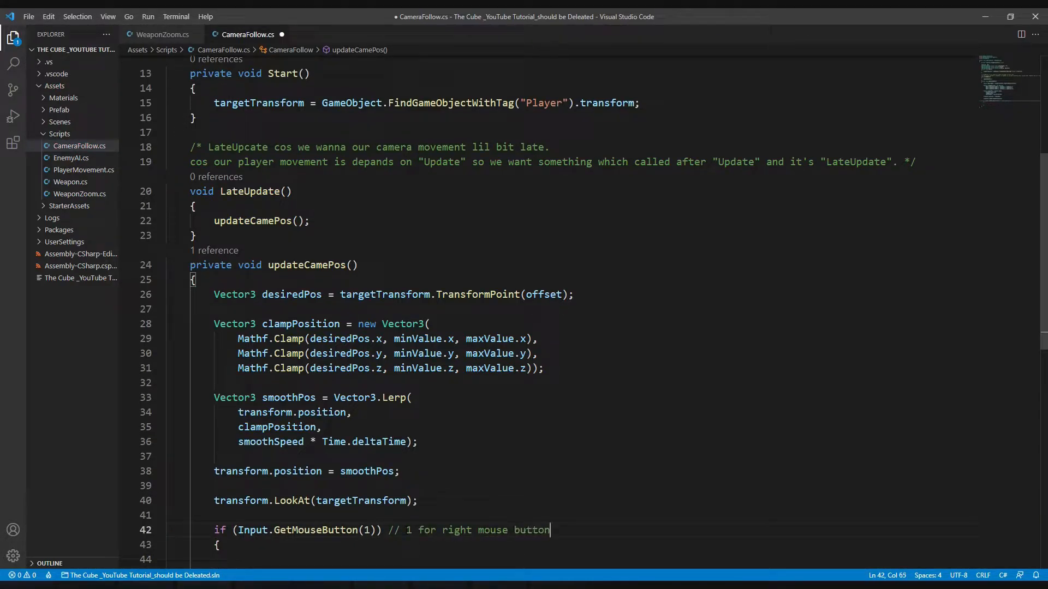
pyautogui.write('transform.pos')
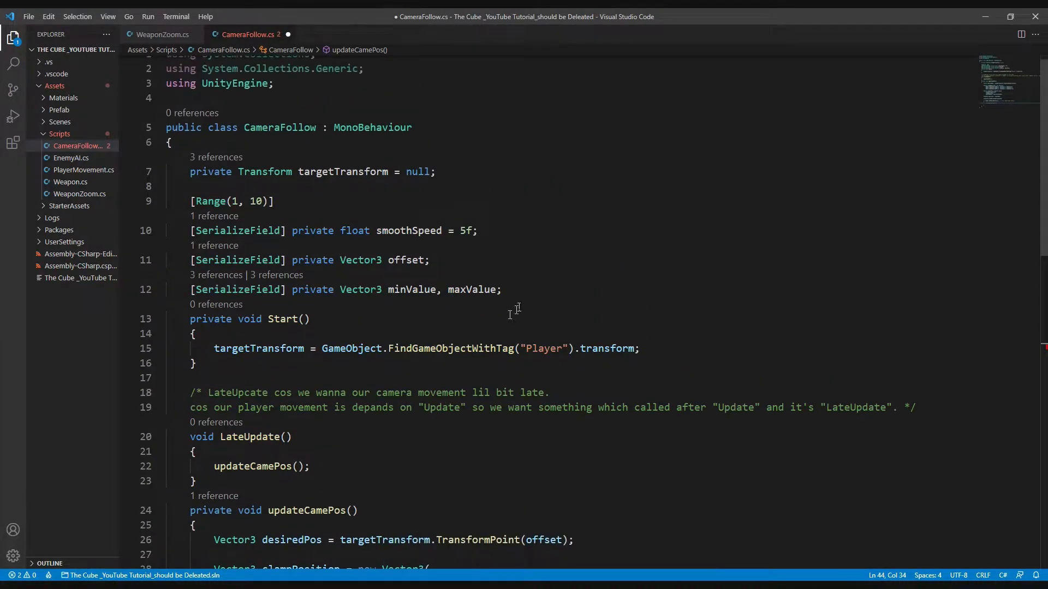
# Declare a [SerializeField] Transform camZoomPos, assign camZoomPos.position in the block, and save
pyautogui.write('[]')
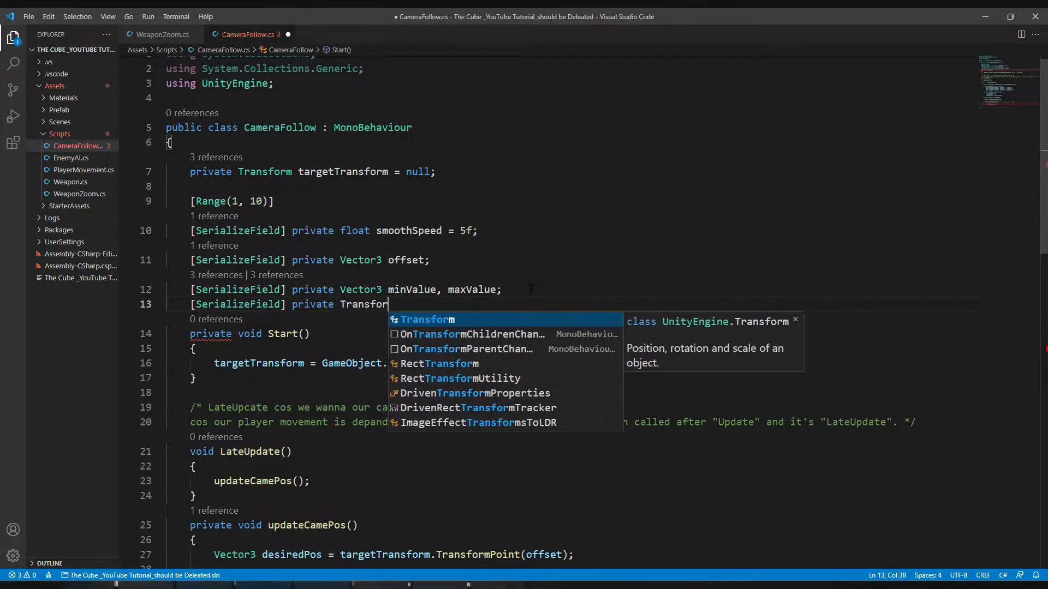
pyautogui.write('camZoomPos;')
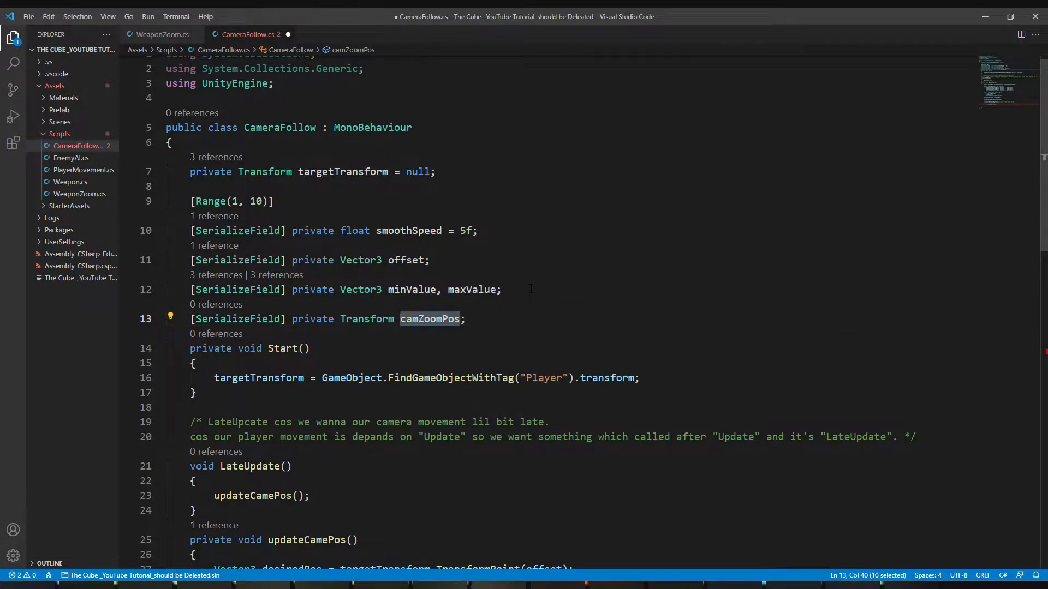
pyautogui.scroll(-3)
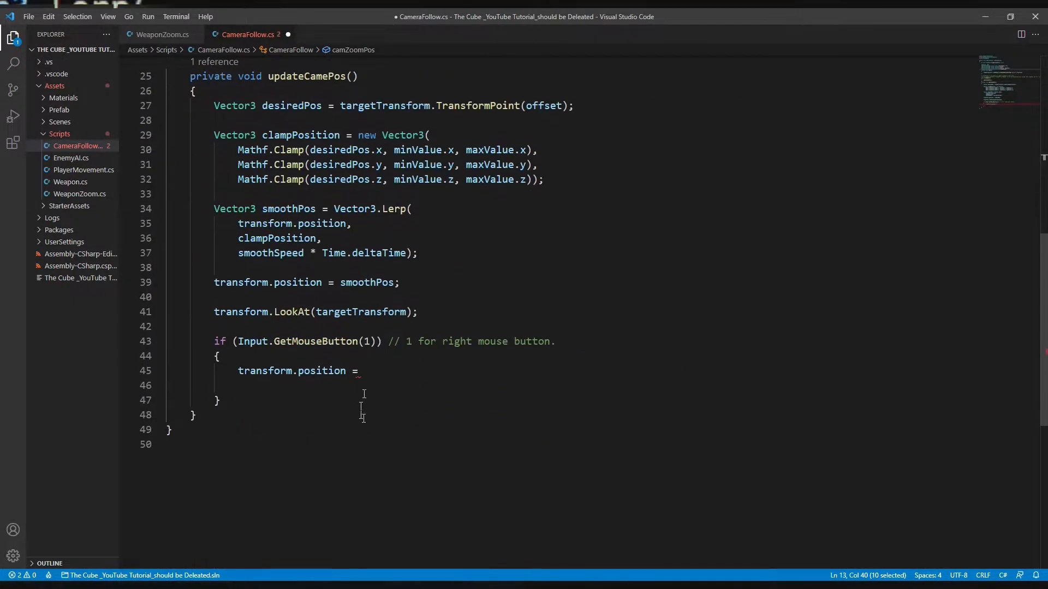
pyautogui.write('camZoomPos')
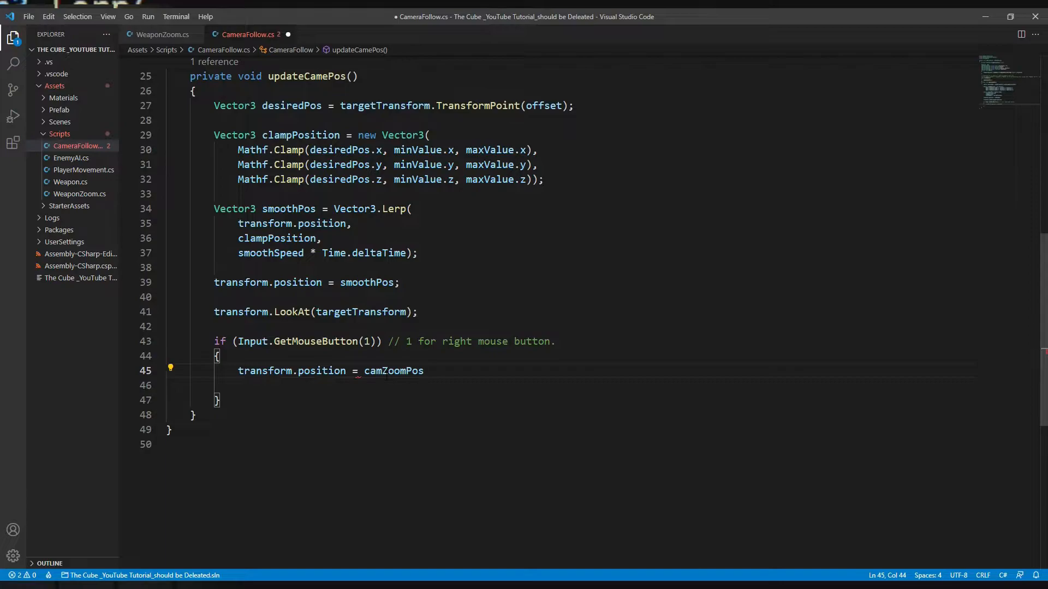
pyautogui.write('.position;')
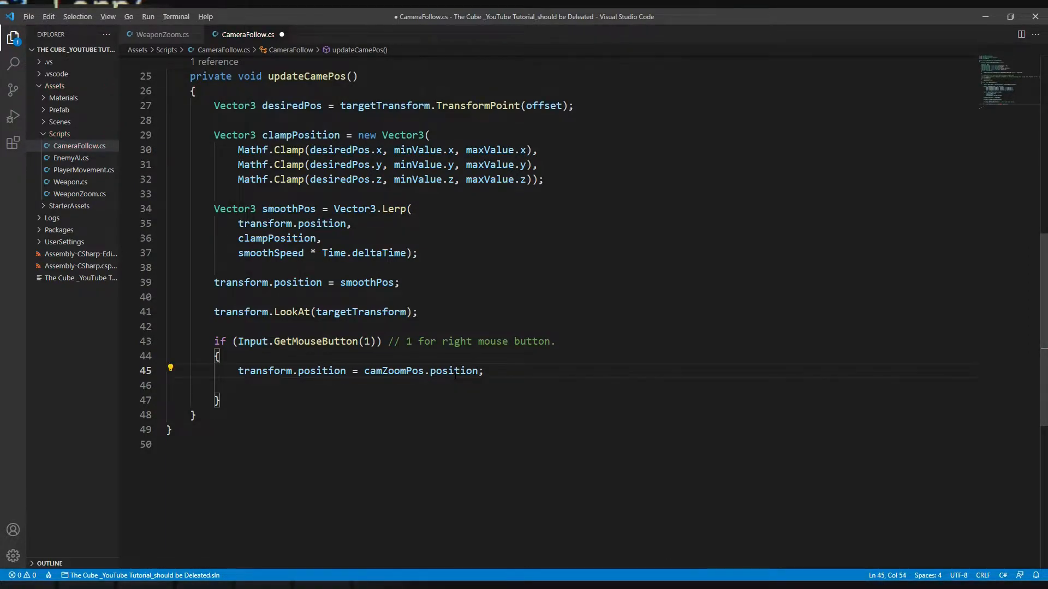
pyautogui.press('ctrl+s')
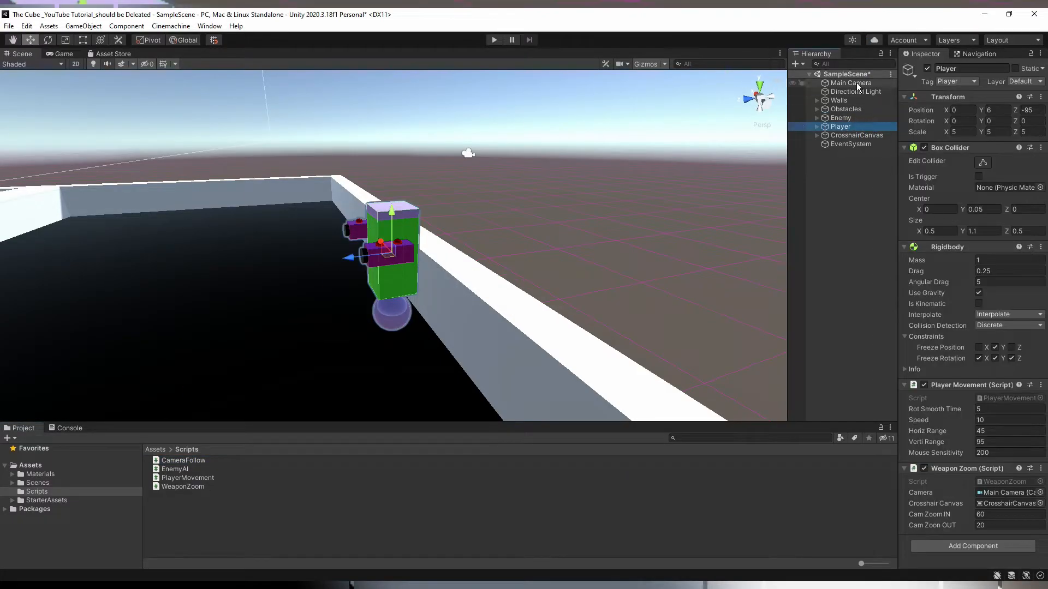
# Create camZoomPos under Player at Y 0.3, Z -1 and assign it to Main Camera's Cam Zoom Pos
pyautogui.click(852, 82)
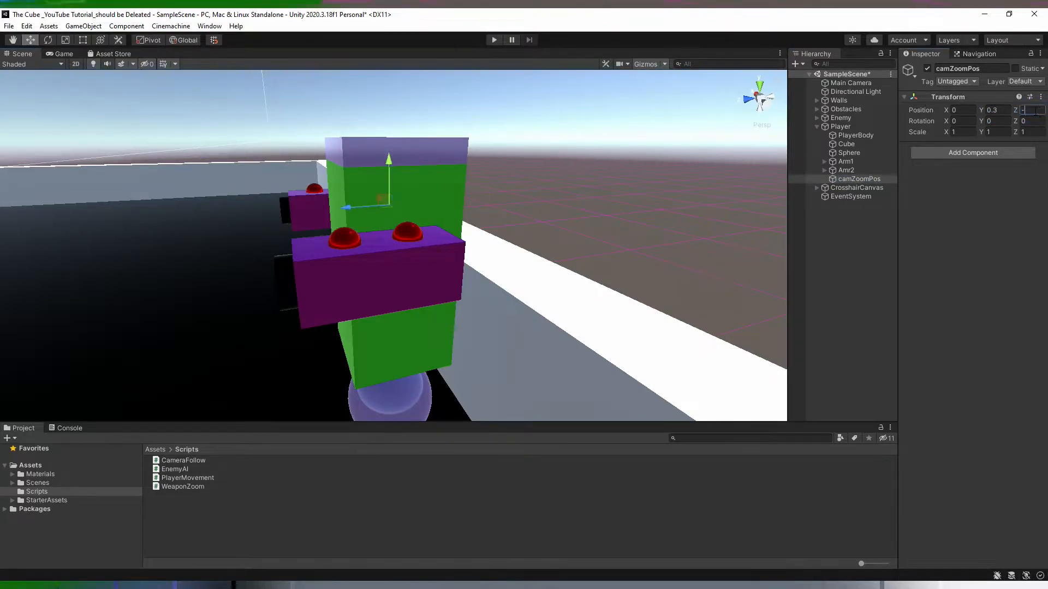
pyautogui.write('-1')
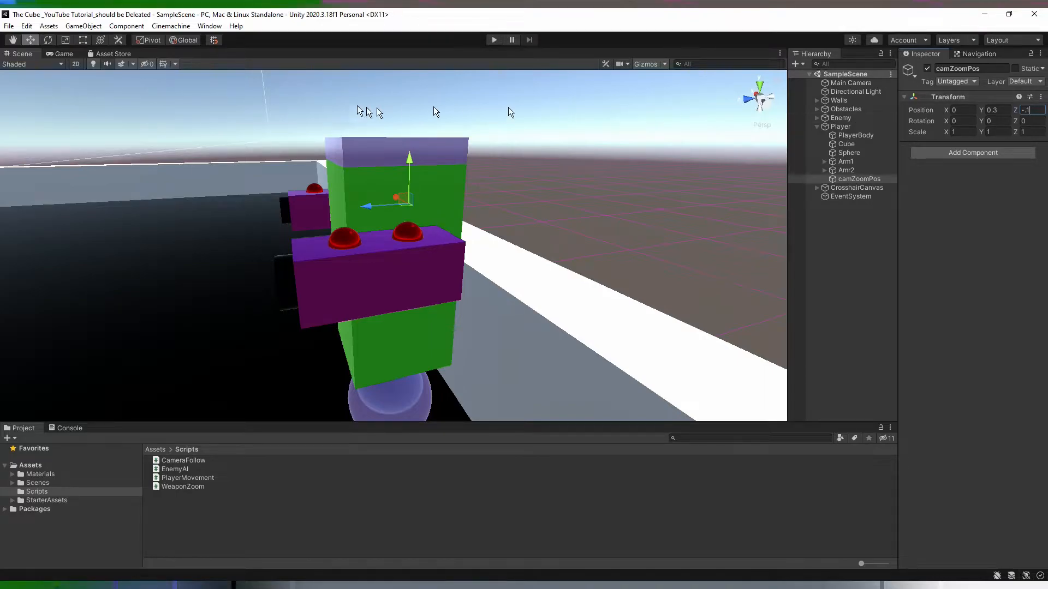
pyautogui.moveTo(770, 138)
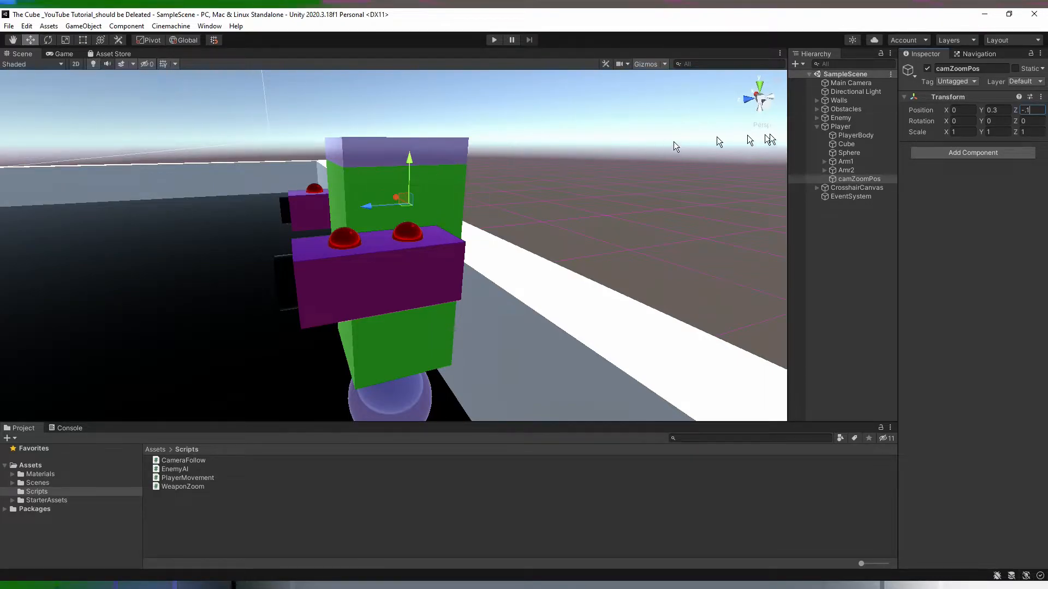
pyautogui.click(851, 83)
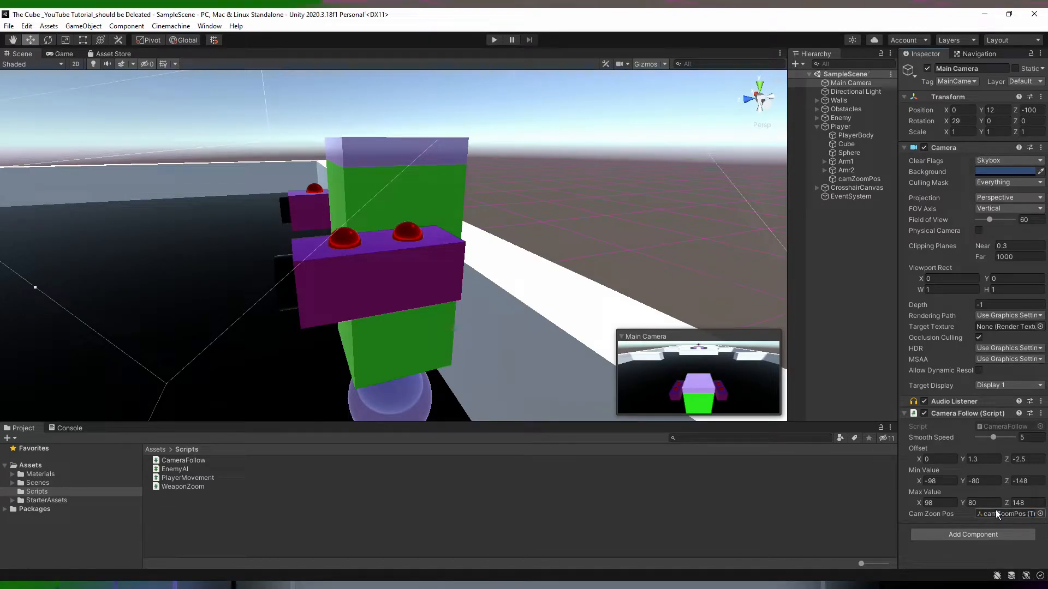
pyautogui.click(493, 40)
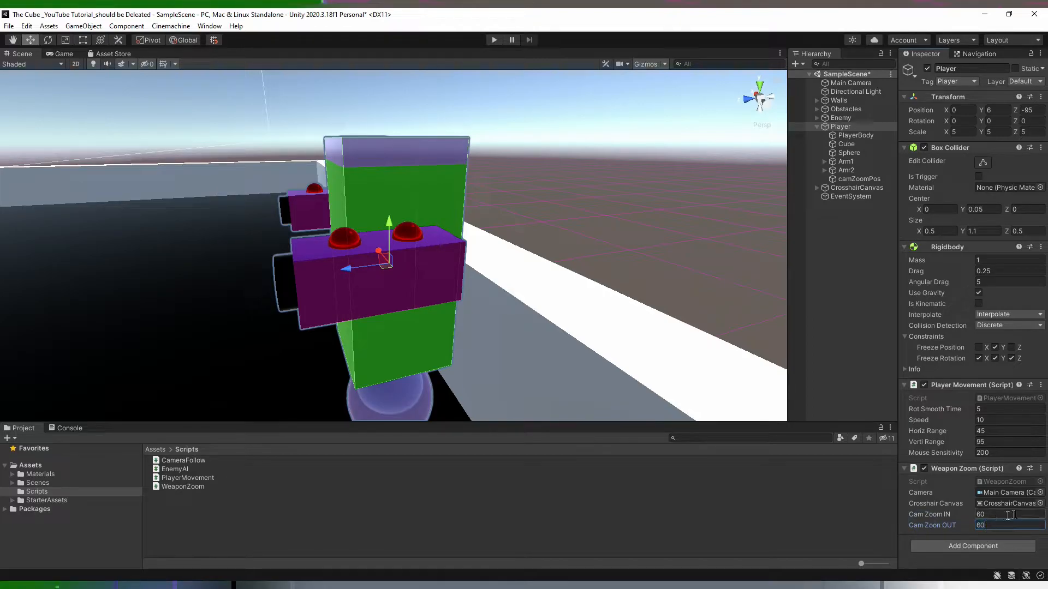
# Set Weapon Zoom's Cam Zoom IN value to 45
pyautogui.click(1003, 514)
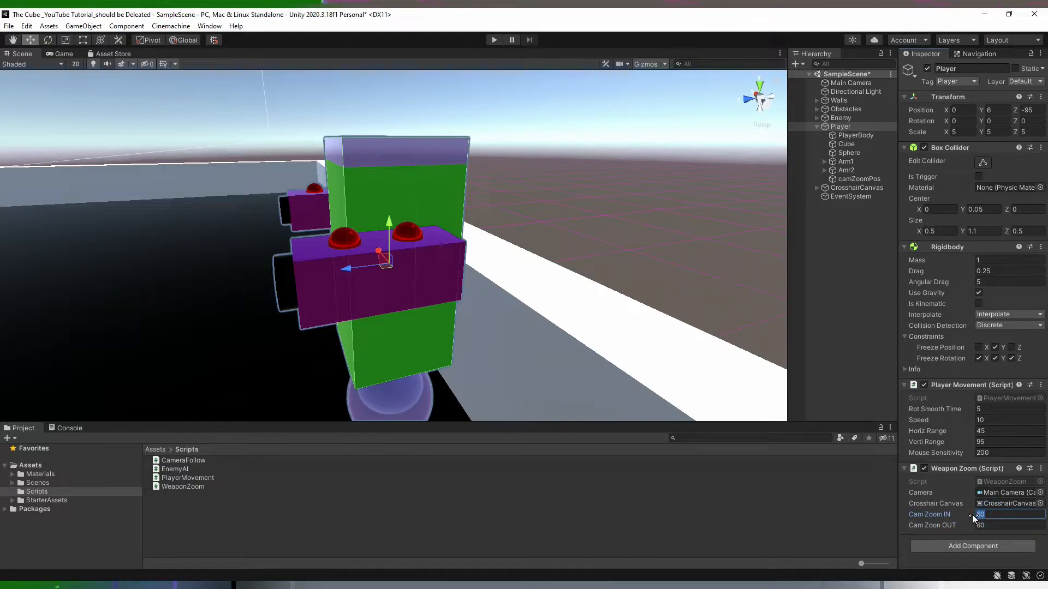
pyautogui.write('45')
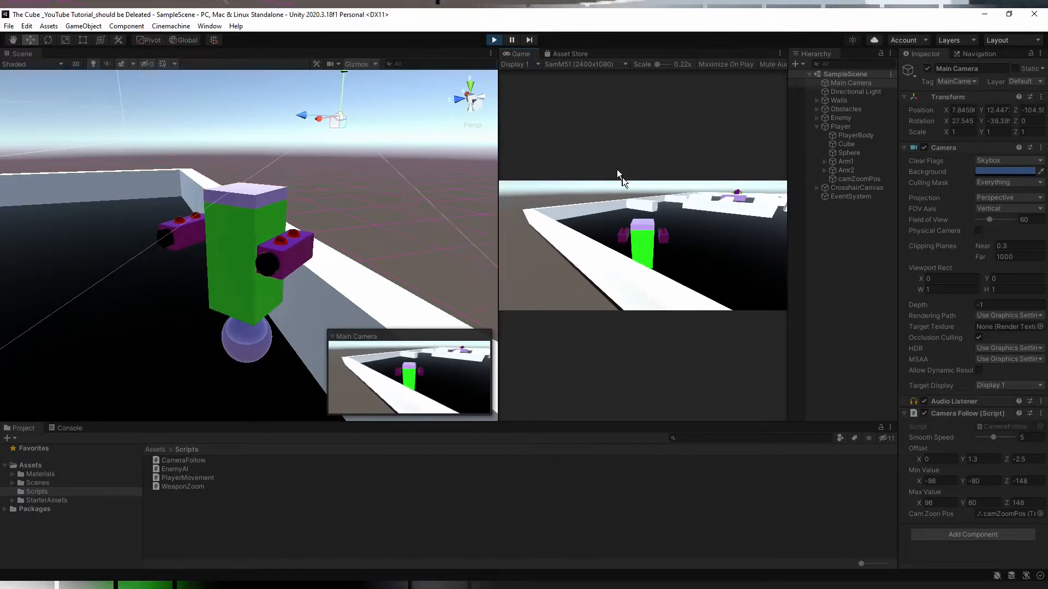
# Stop Play mode and reselect the Main Camera
pyautogui.click(493, 40)
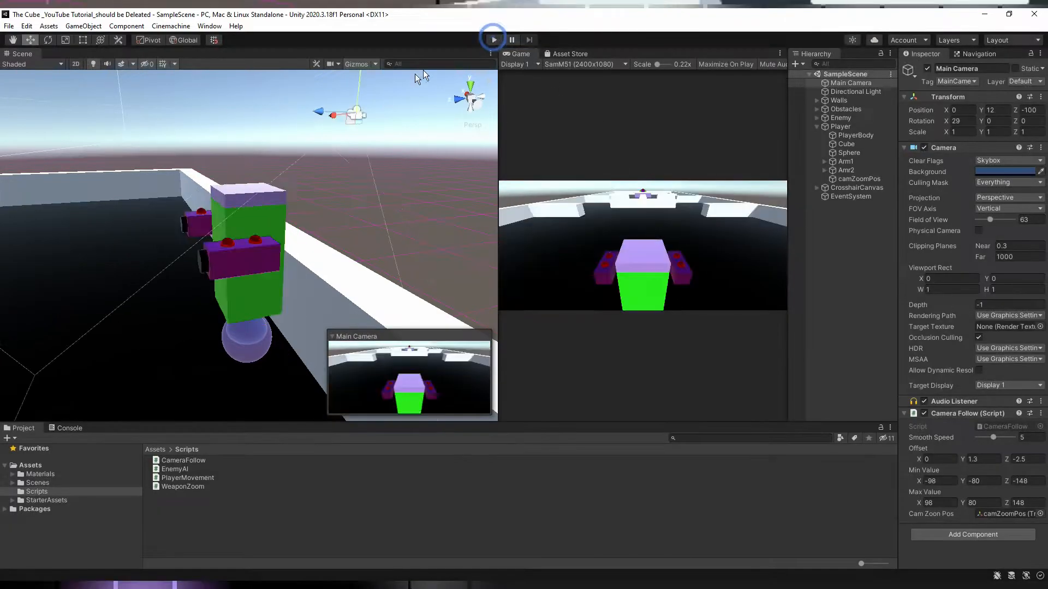
pyautogui.click(512, 39)
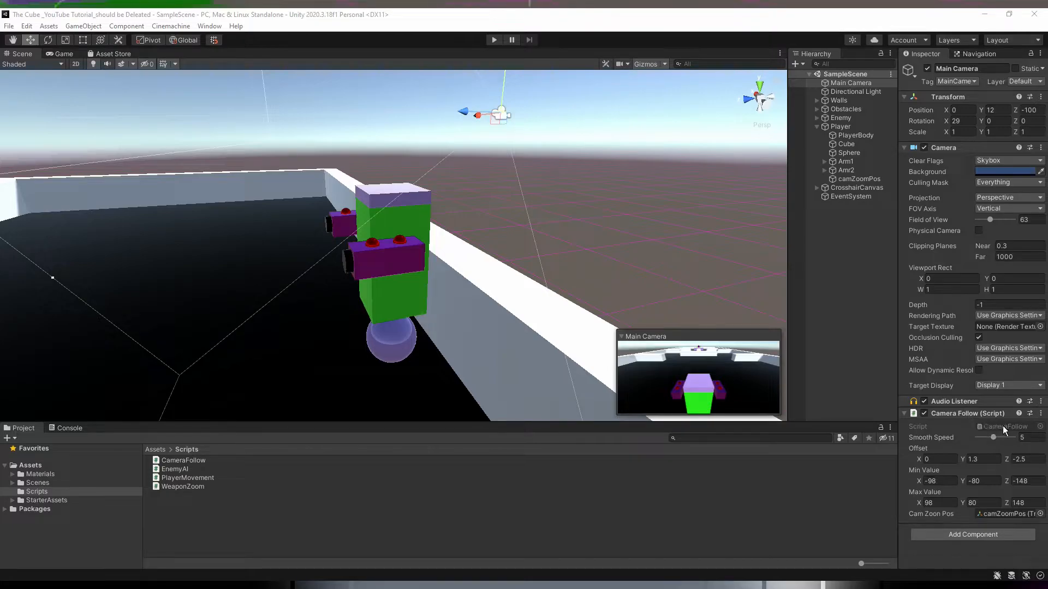
pyautogui.click(182, 459)
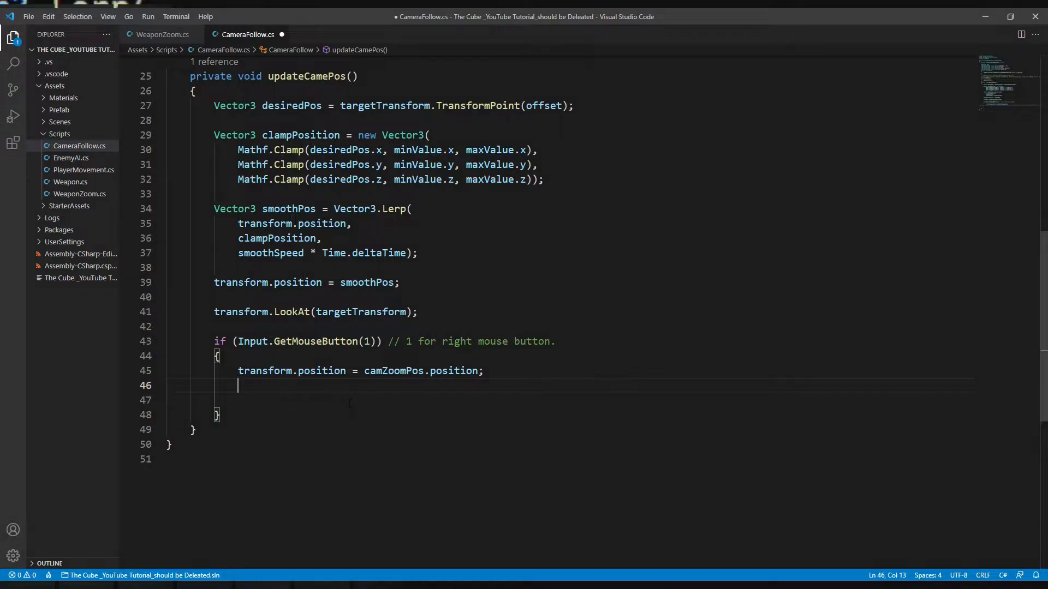
# Add transform.rotation = camZoomPos.rotation; to the right-click block
pyautogui.write('transform.rotation')
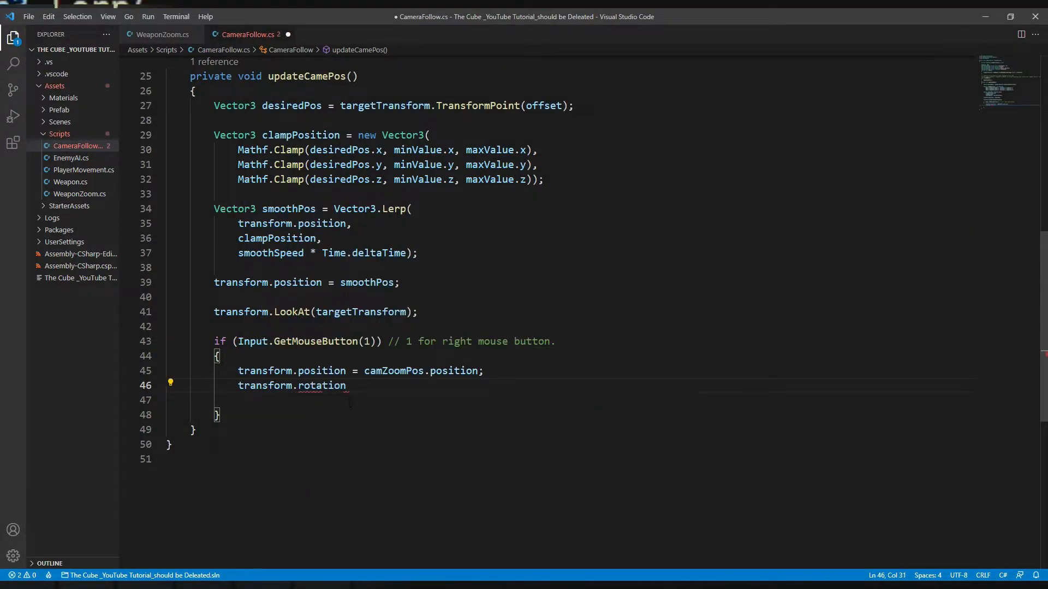
pyautogui.write('=c')
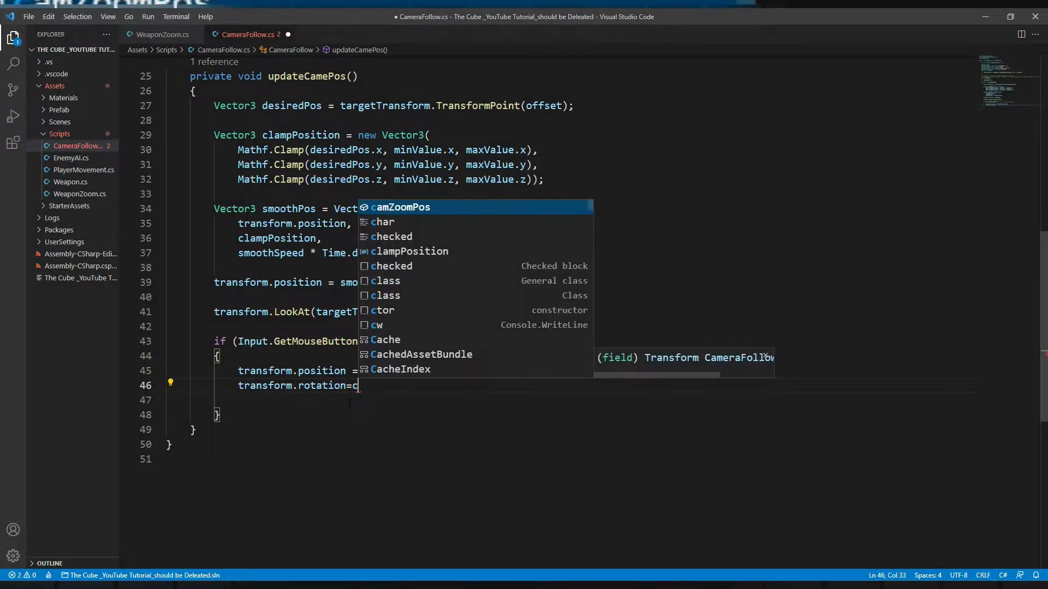
pyautogui.write('camZoomPos.')
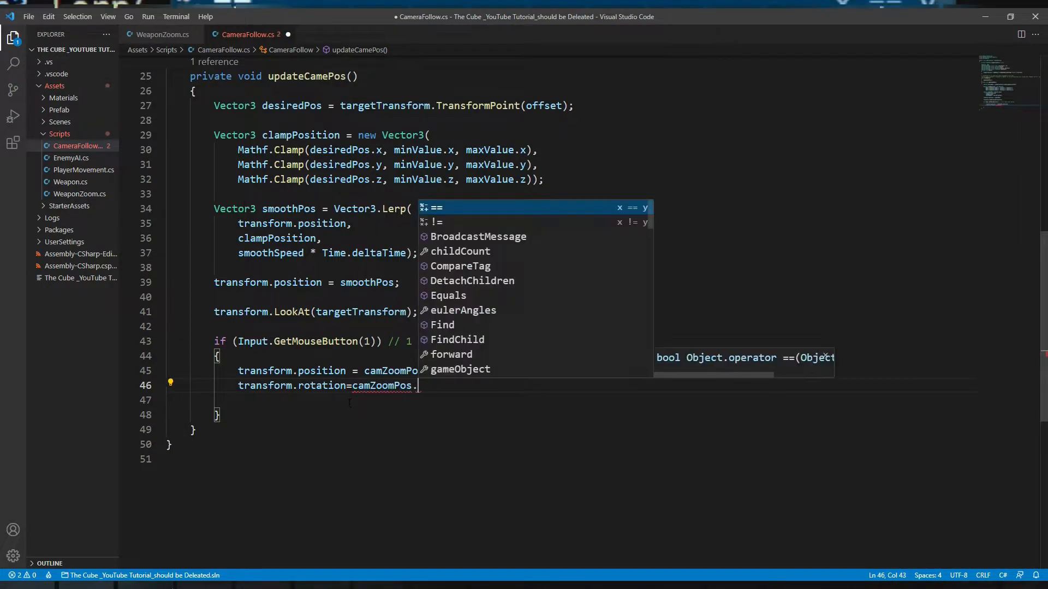
pyautogui.write('rotation;')
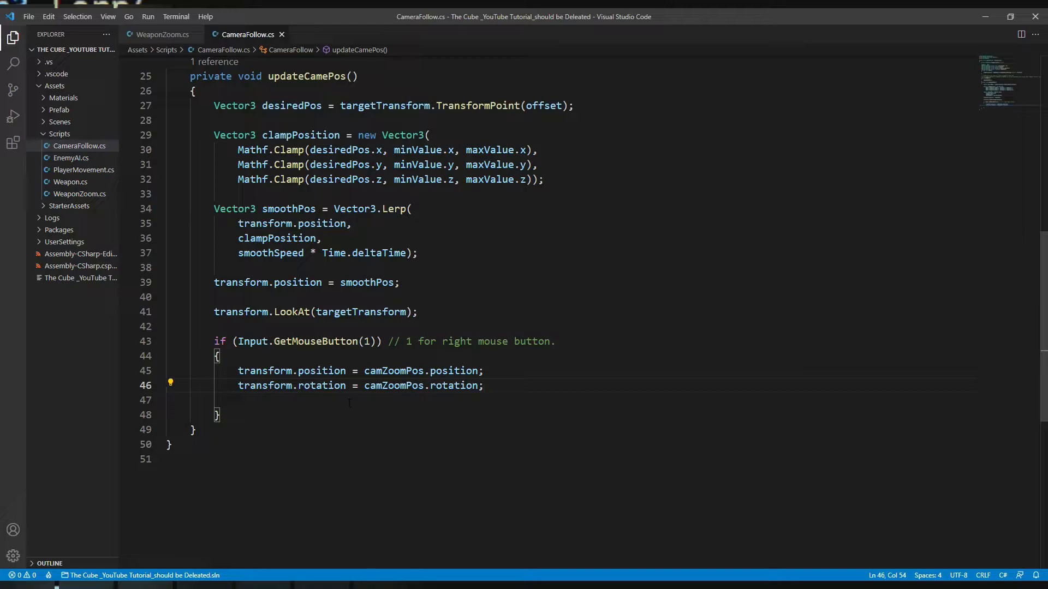
pyautogui.press('Backspace')
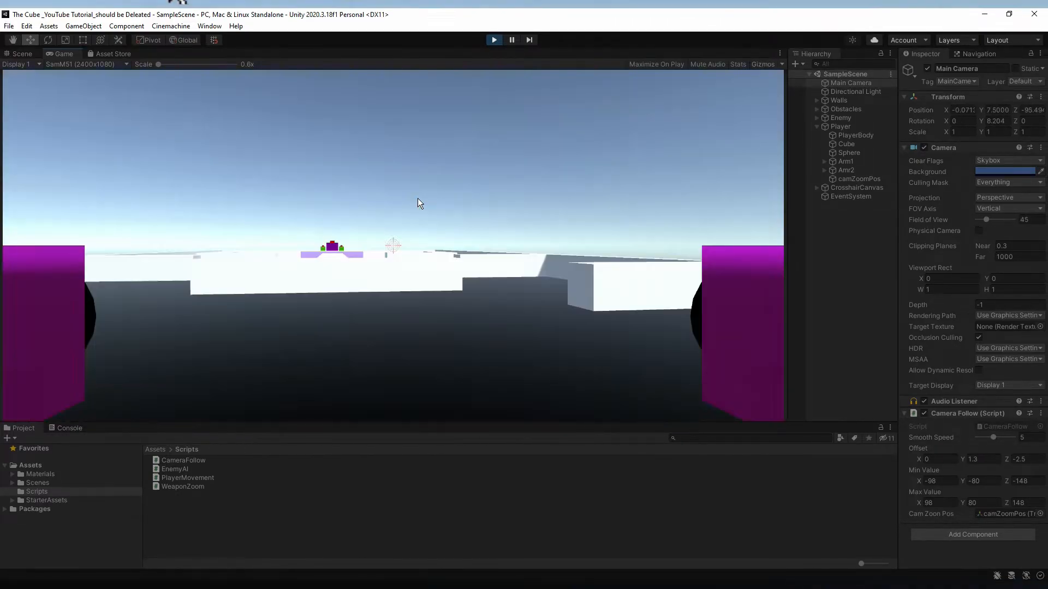
# Enter Play mode to test the right-click camera zoom
pyautogui.click(493, 39)
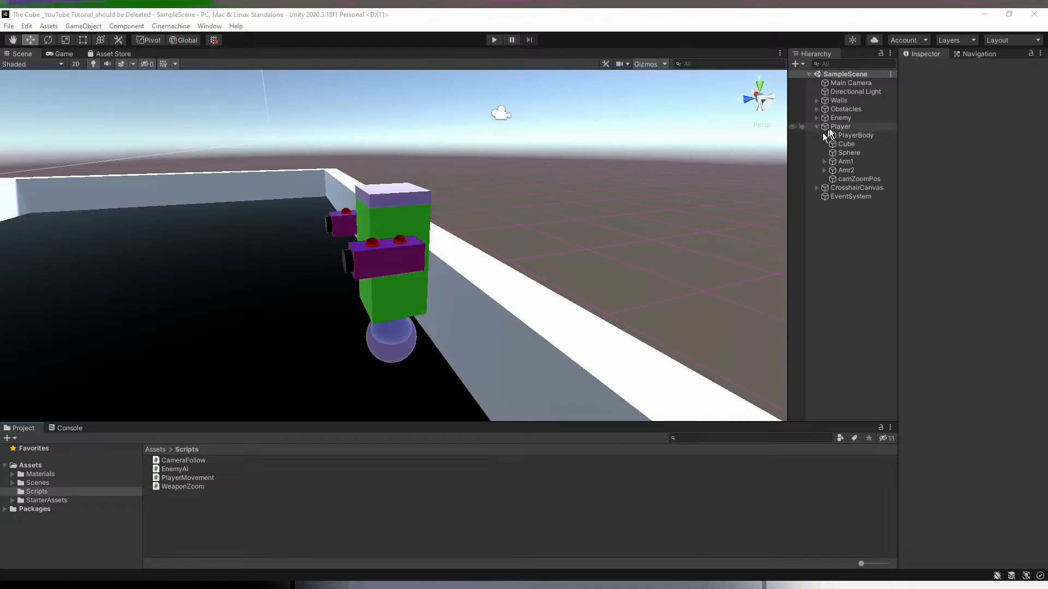
# Collapse Player and add a new sphere named Projectile to the Hierarchy
pyautogui.click(816, 126)
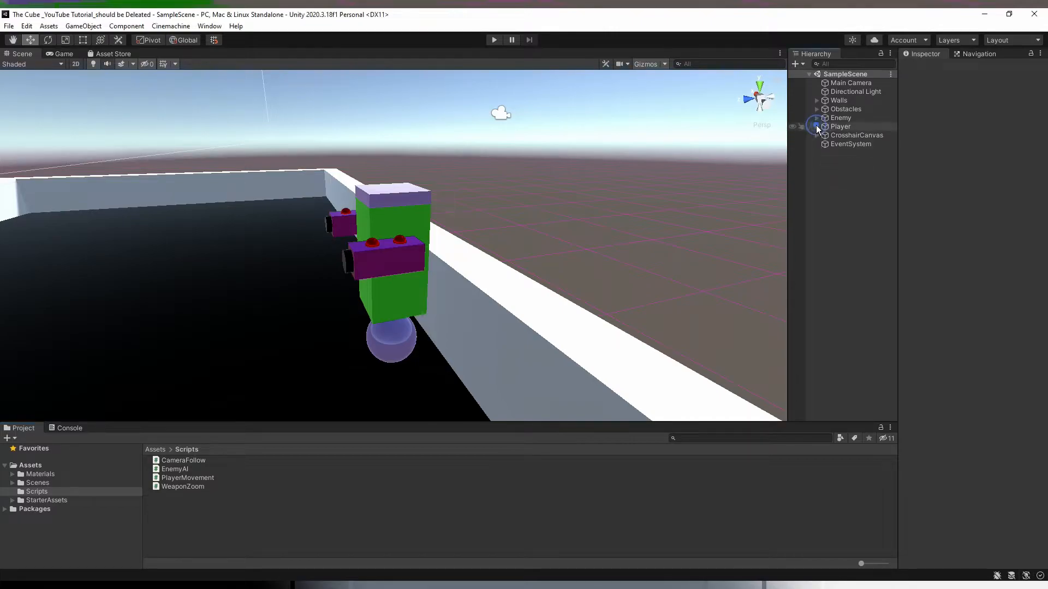
pyautogui.rightClick(840, 126)
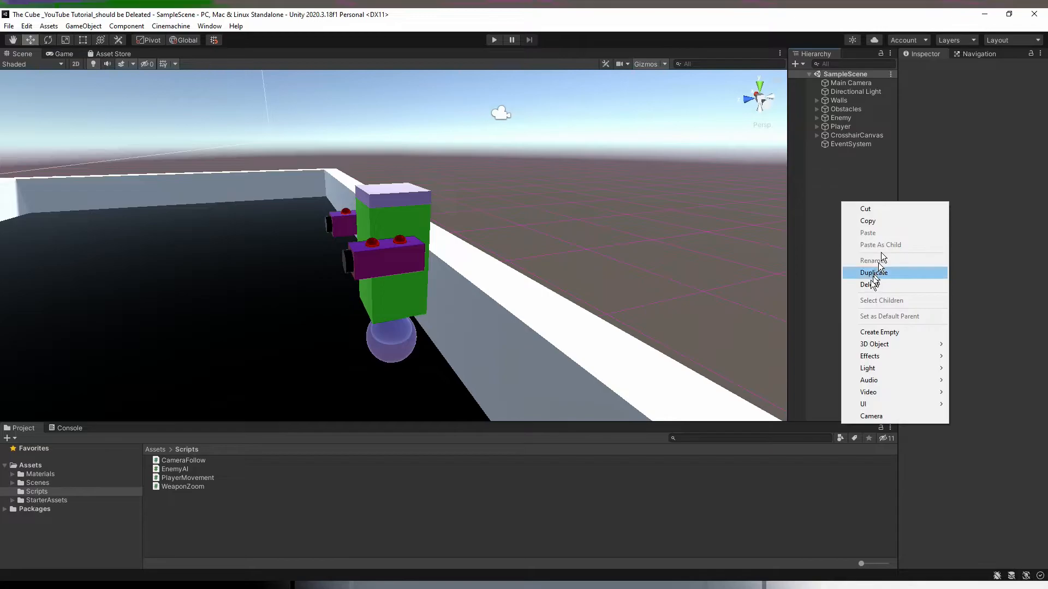
pyautogui.moveTo(874, 344)
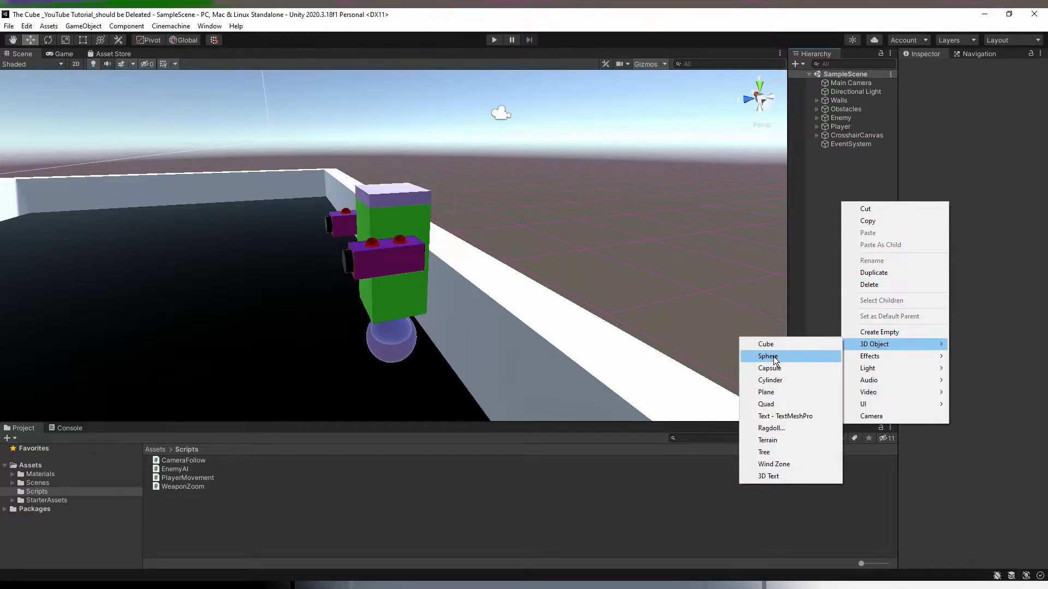
pyautogui.click(768, 356)
pyautogui.write('Projectile')
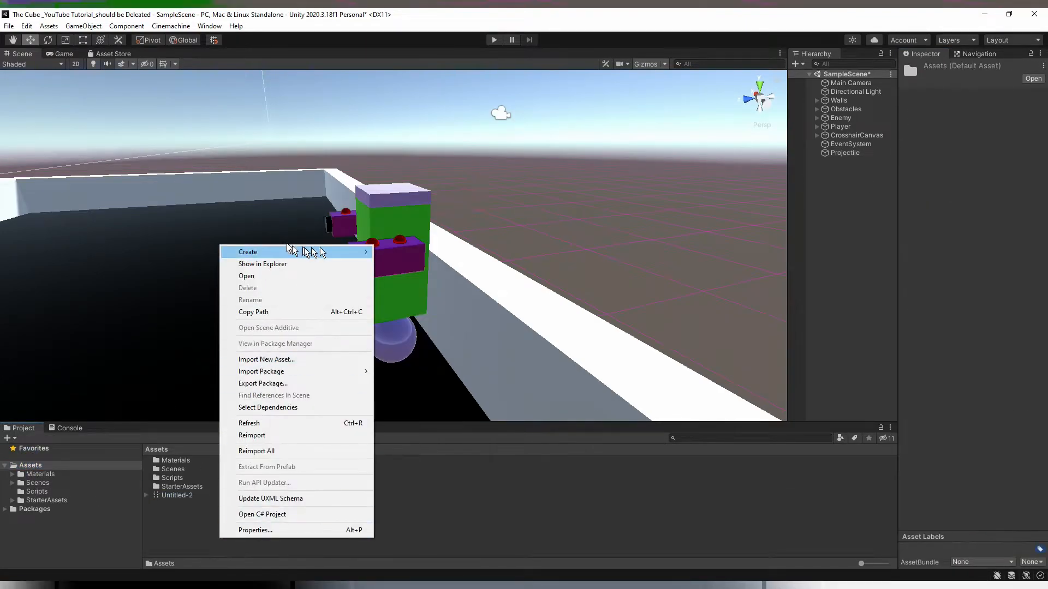
# Create a Prefab folder in Assets and drag Projectile into it as a prefab
pyautogui.click(247, 252)
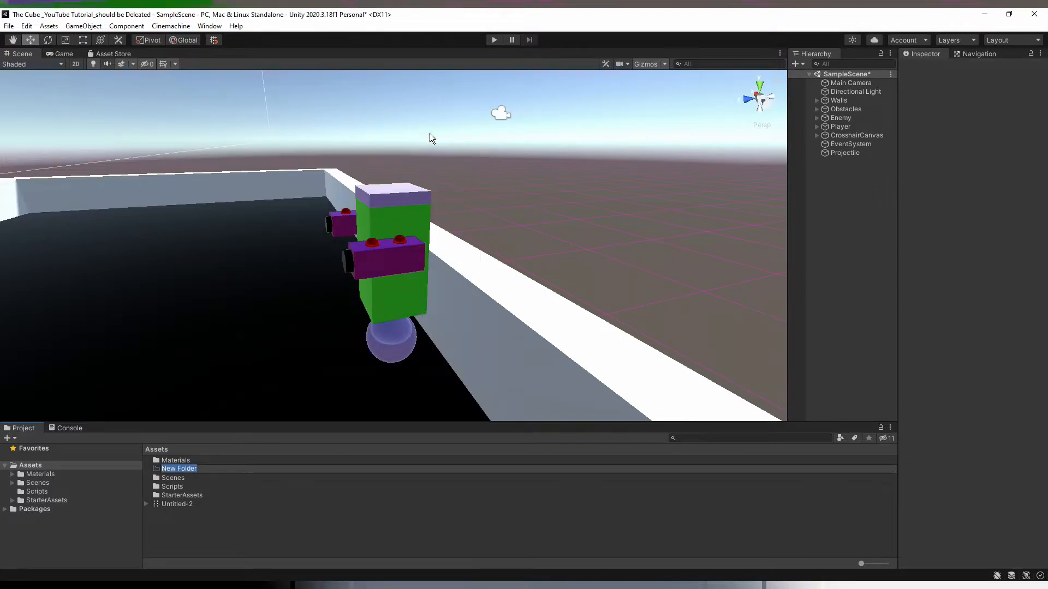
pyautogui.write('Prefab')
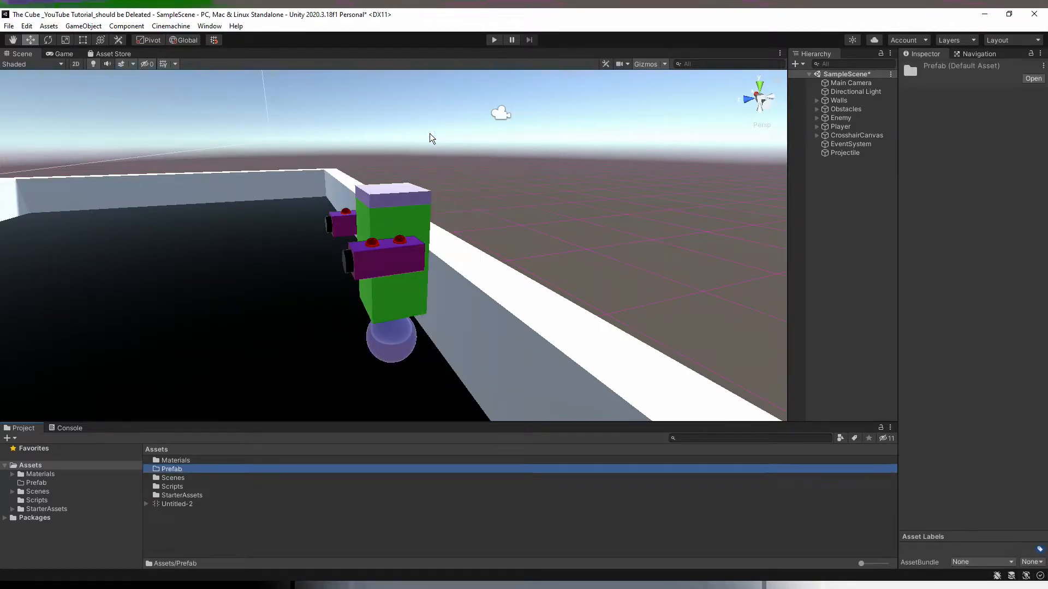
pyautogui.click(845, 152)
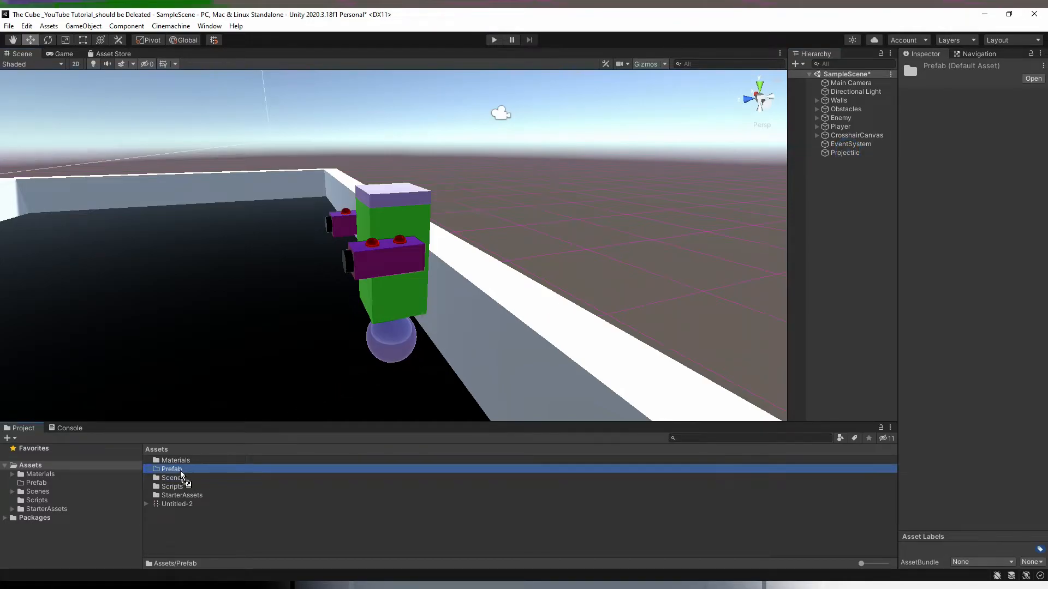
pyautogui.doubleClick(170, 469)
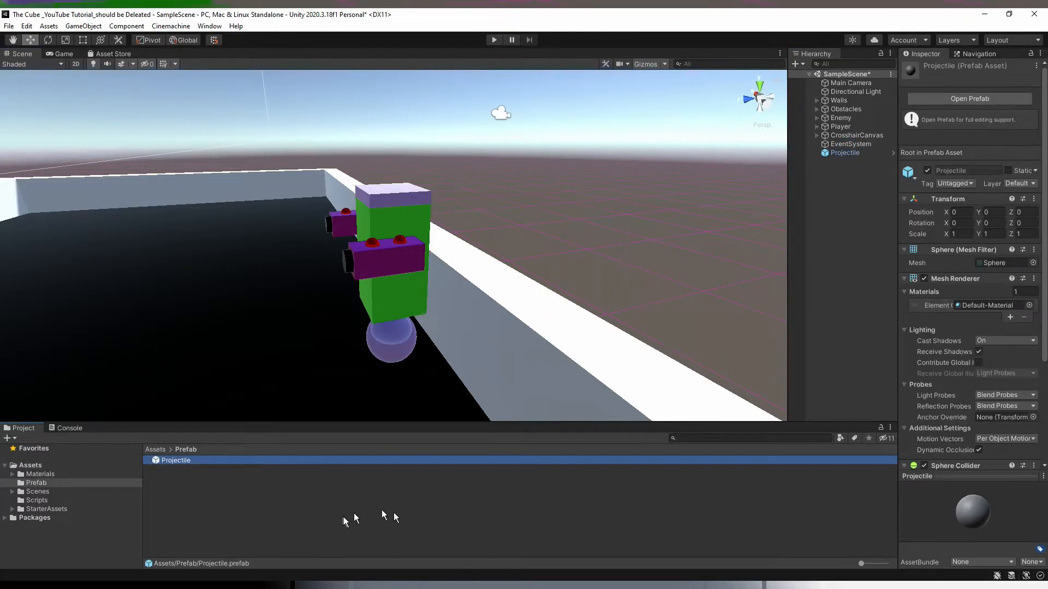
pyautogui.click(845, 152)
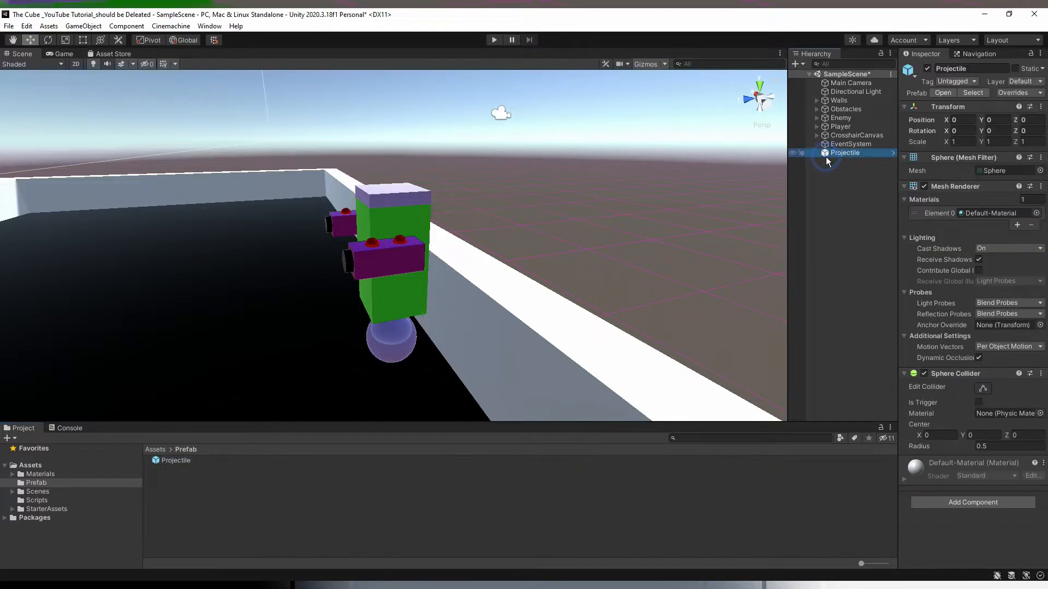
pyautogui.click(848, 163)
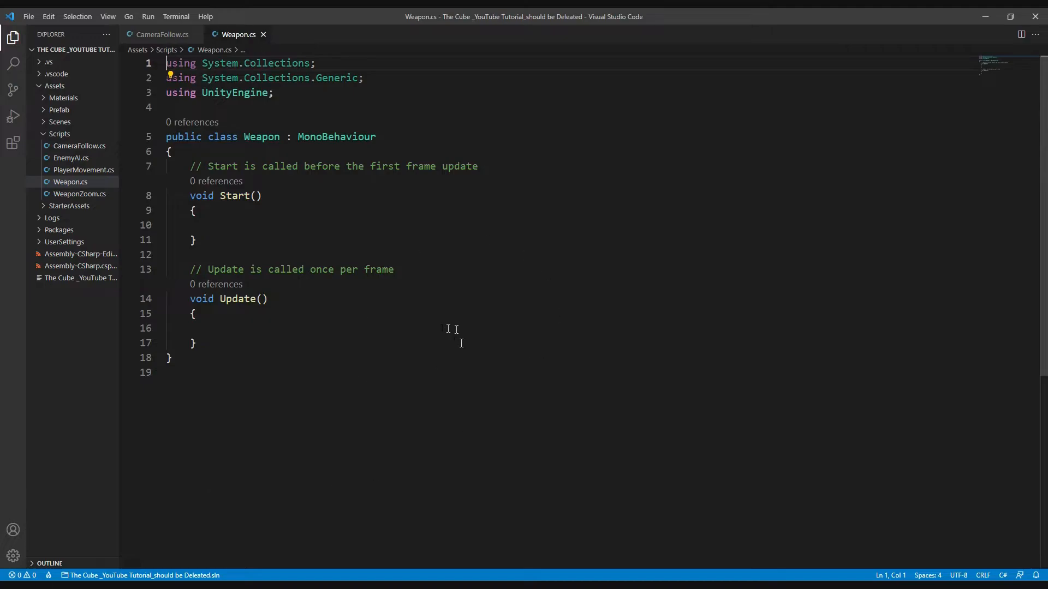
pyautogui.moveTo(7, 430)
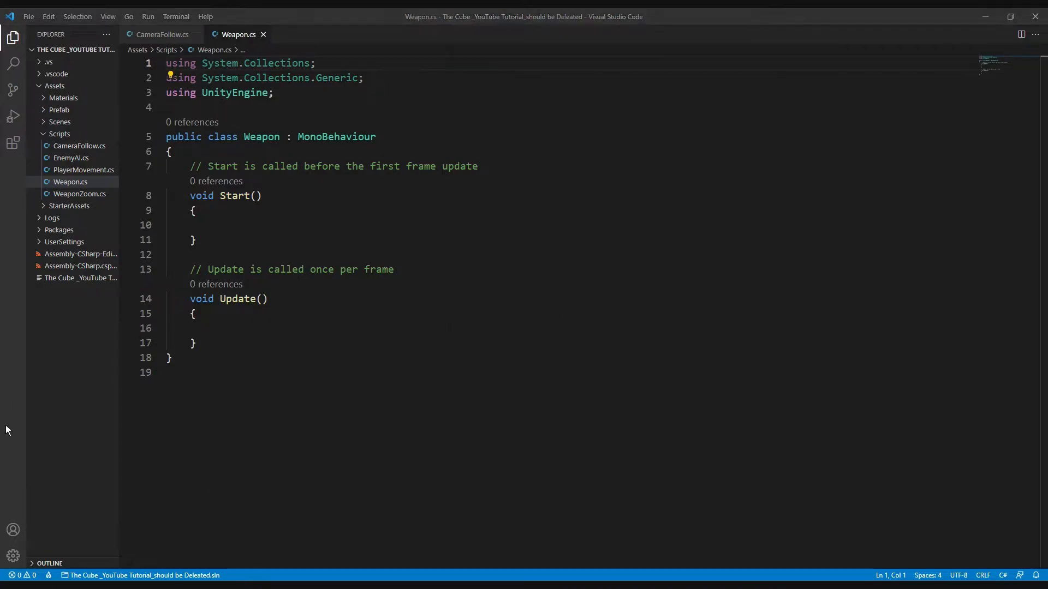
pyautogui.moveTo(7, 354)
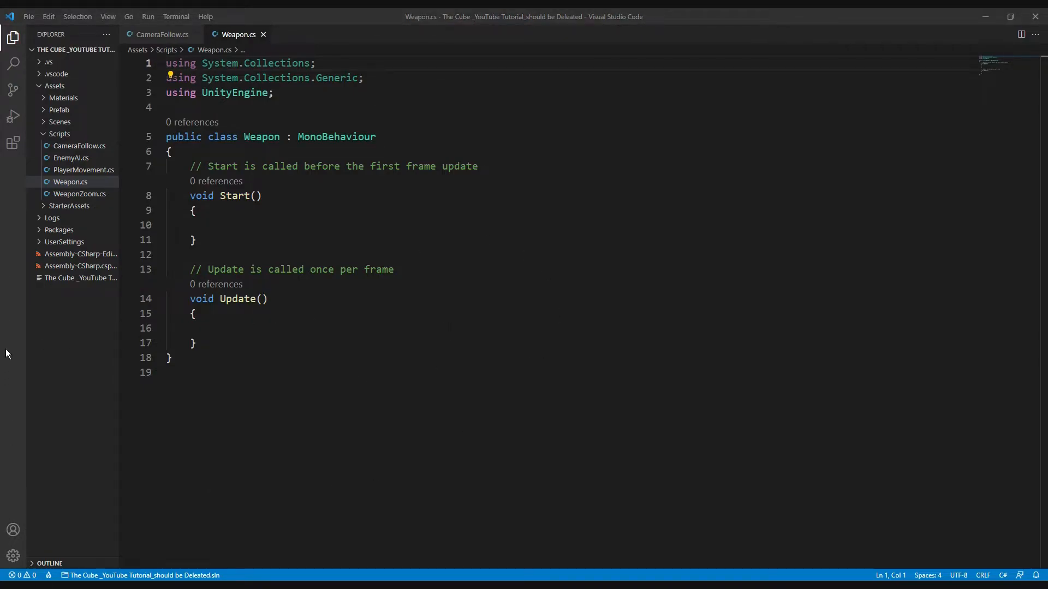
pyautogui.moveTo(7, 286)
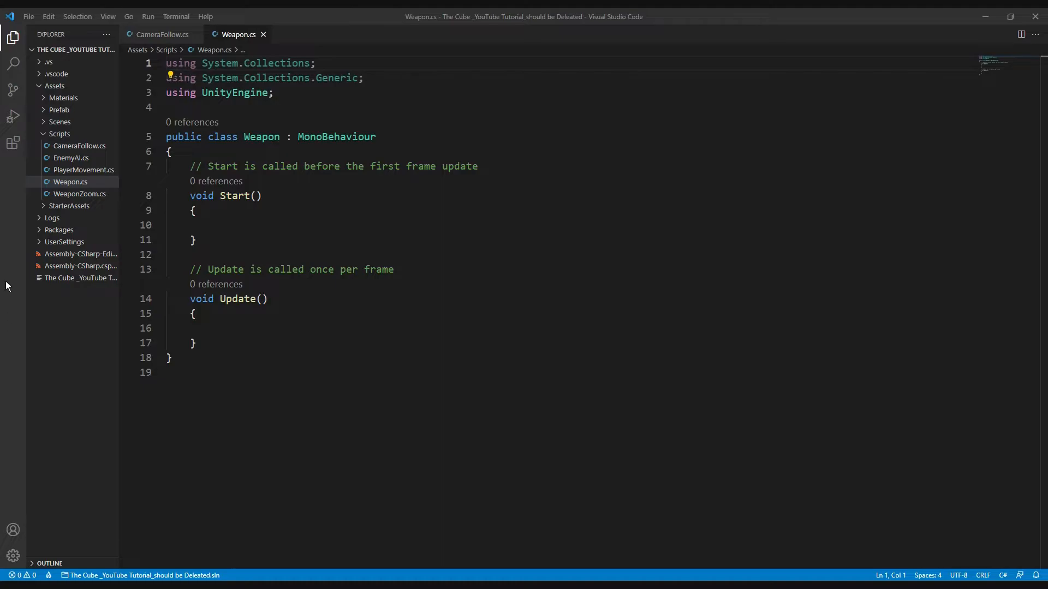
# Declare serialized GameObject projectilePrefab and Transform SpawnPoint1, SpawnPoint2 fields in Weapon
pyautogui.press('Enter')
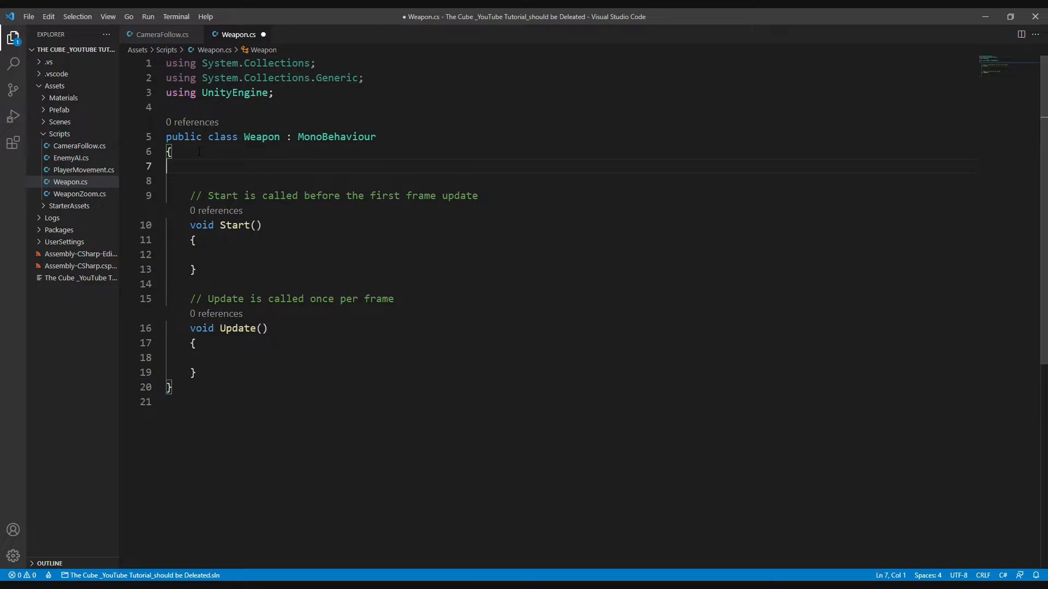
pyautogui.write('[s')
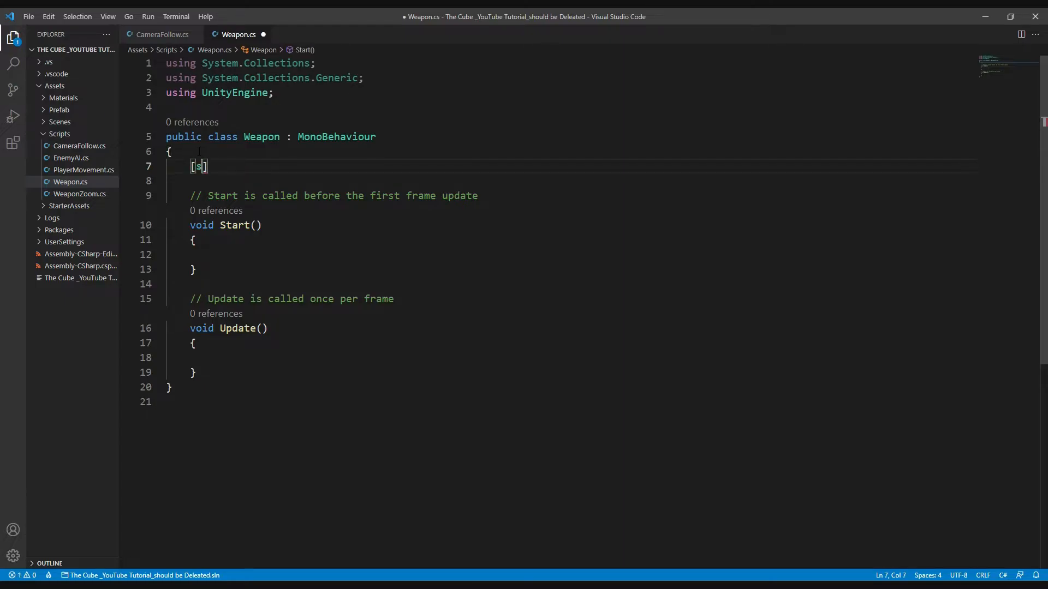
pyautogui.write('[SerializeField] private GameObject projec')
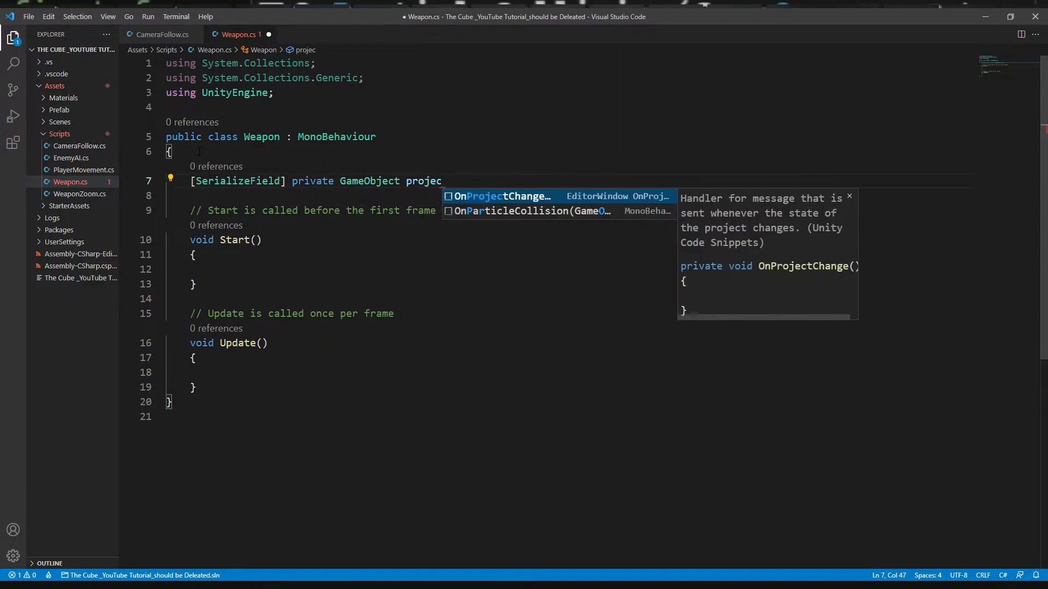
pyautogui.write('tilePrefab;')
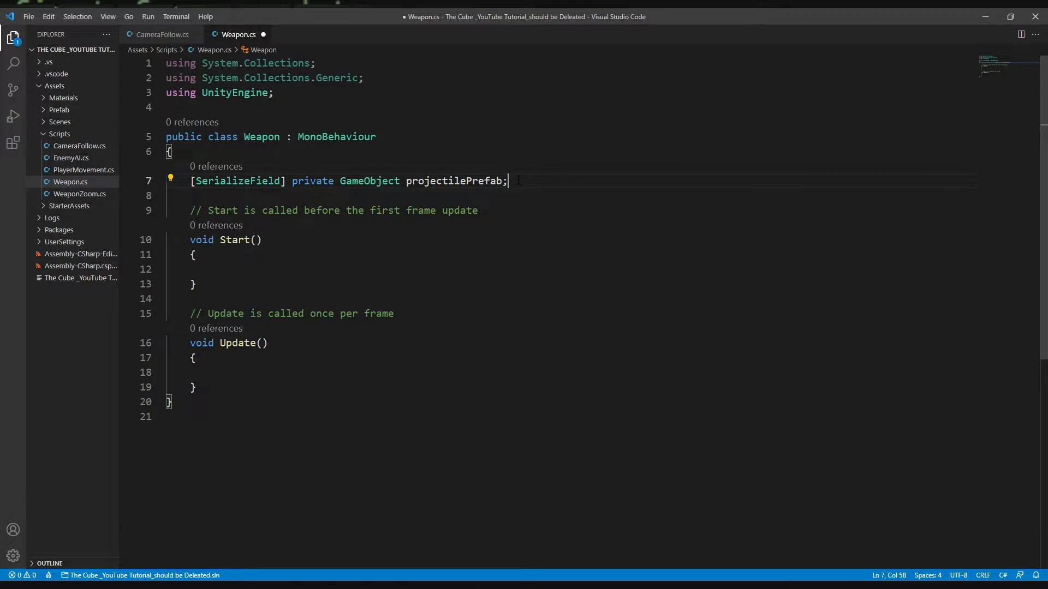
pyautogui.write('[SerializeField]')
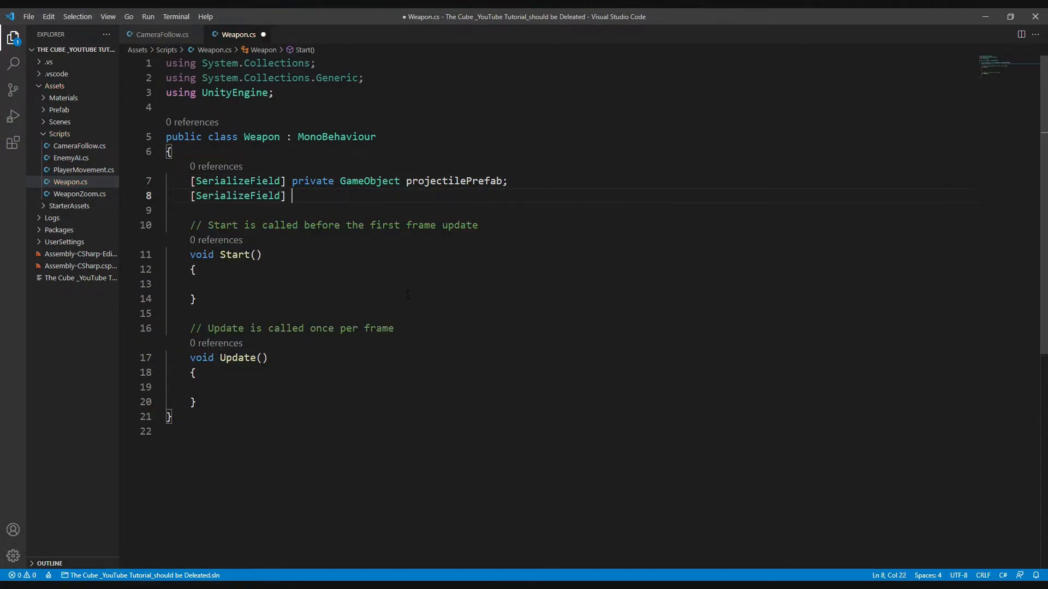
pyautogui.write('private')
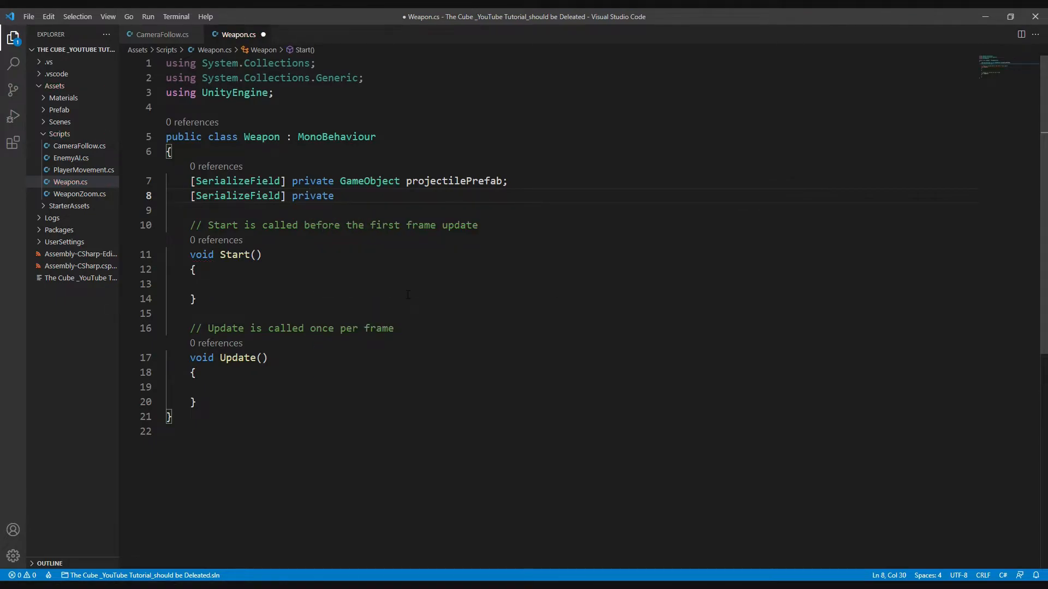
pyautogui.write('Transform')
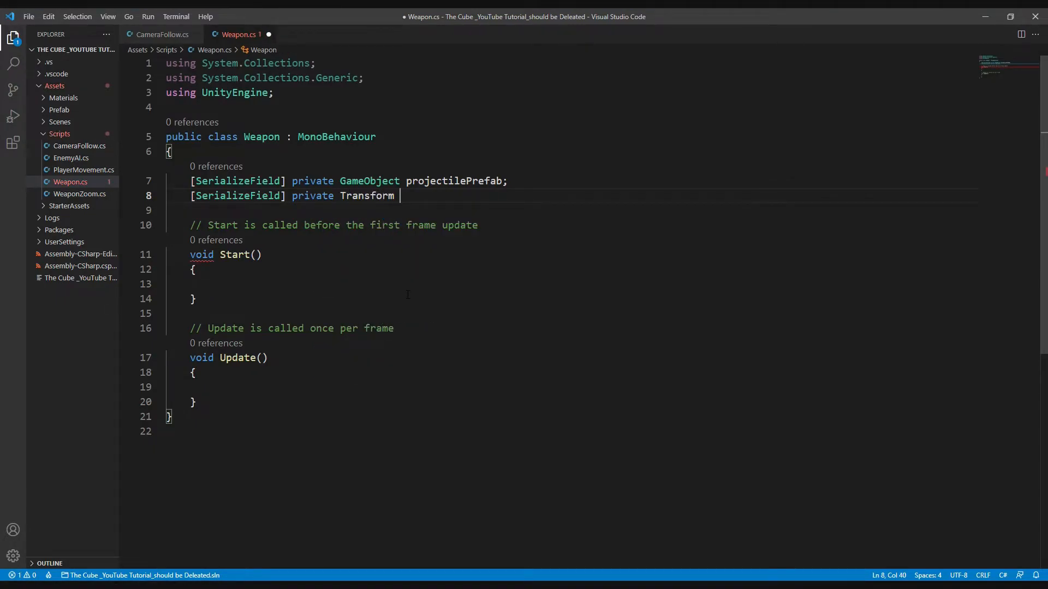
pyautogui.write('SpawnPoint1')
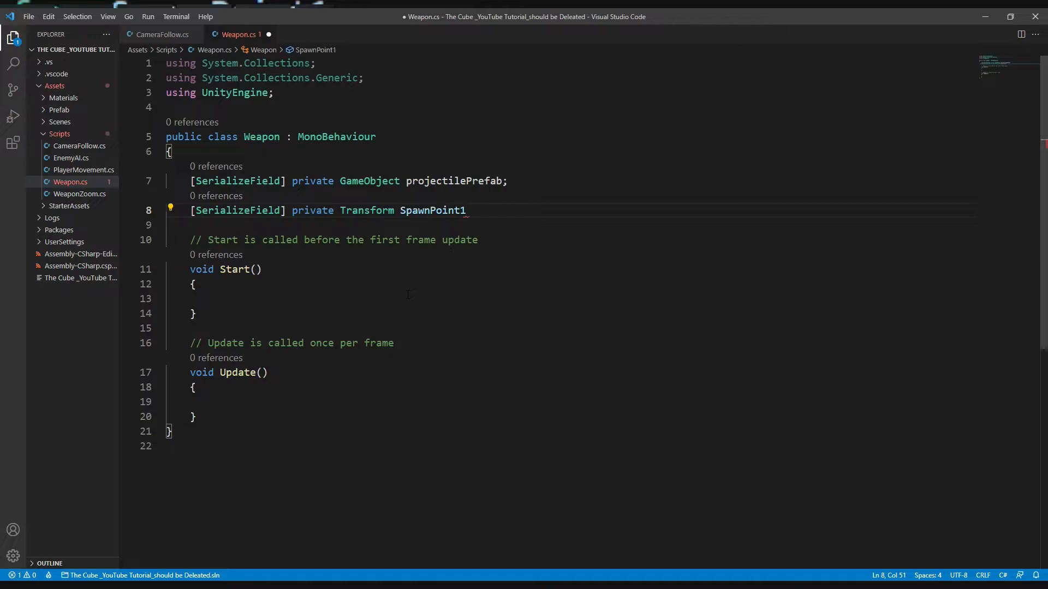
pyautogui.write(',SpawnPoint2;')
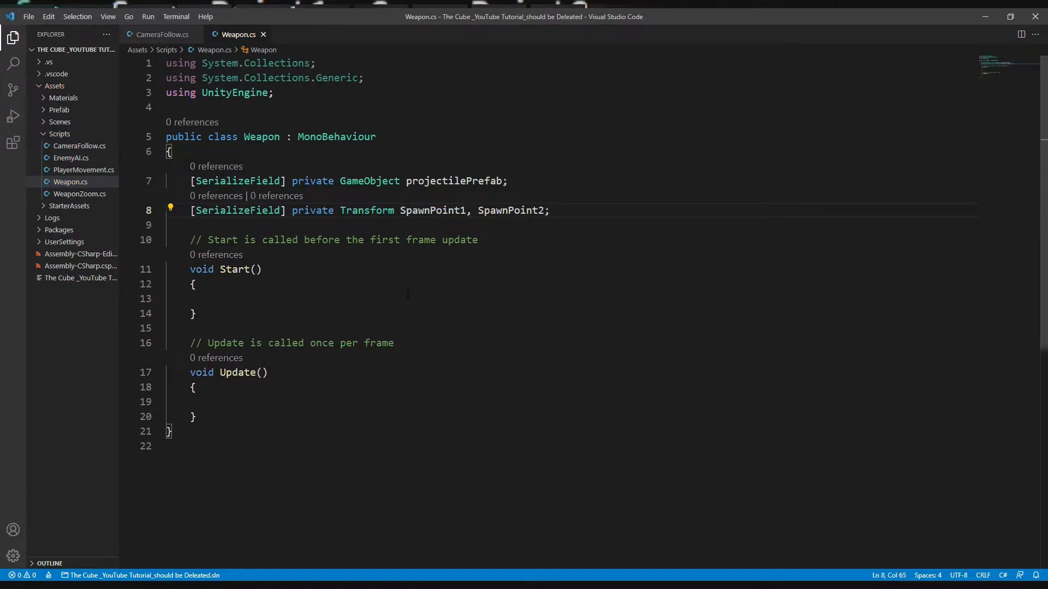
pyautogui.moveTo(673, 271)
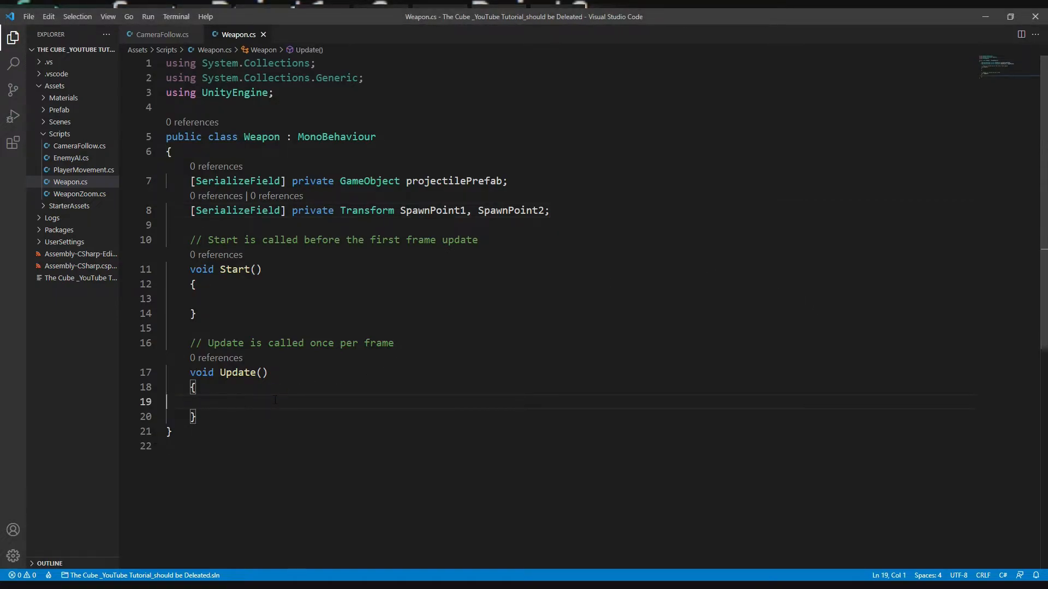
# Add if (Input.GetMouseButtonDown(0)) to Update with a '0 for left mouse button' comment
pyautogui.write('if(')
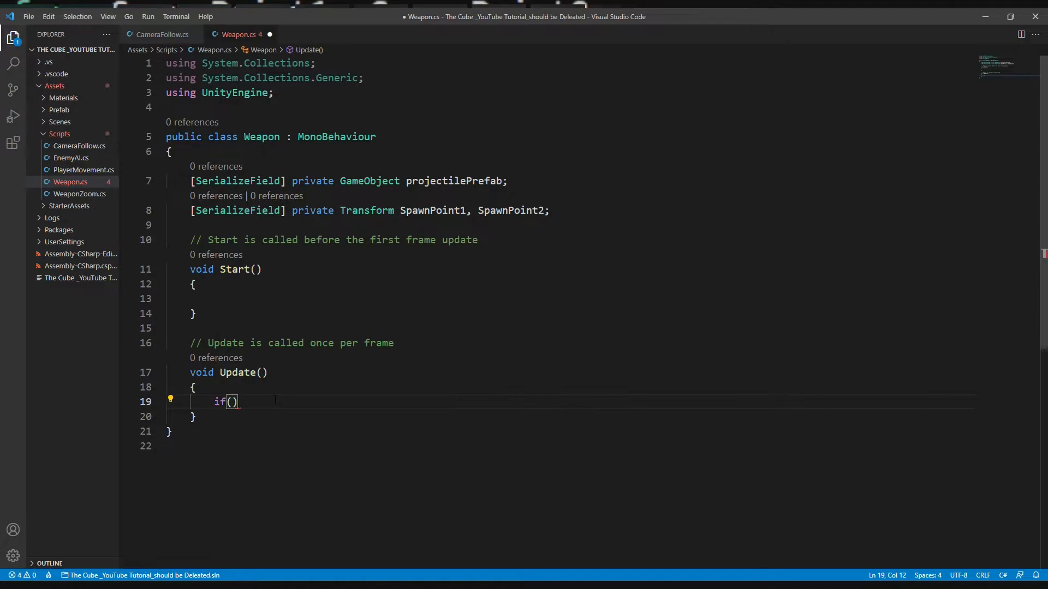
pyautogui.write('{')
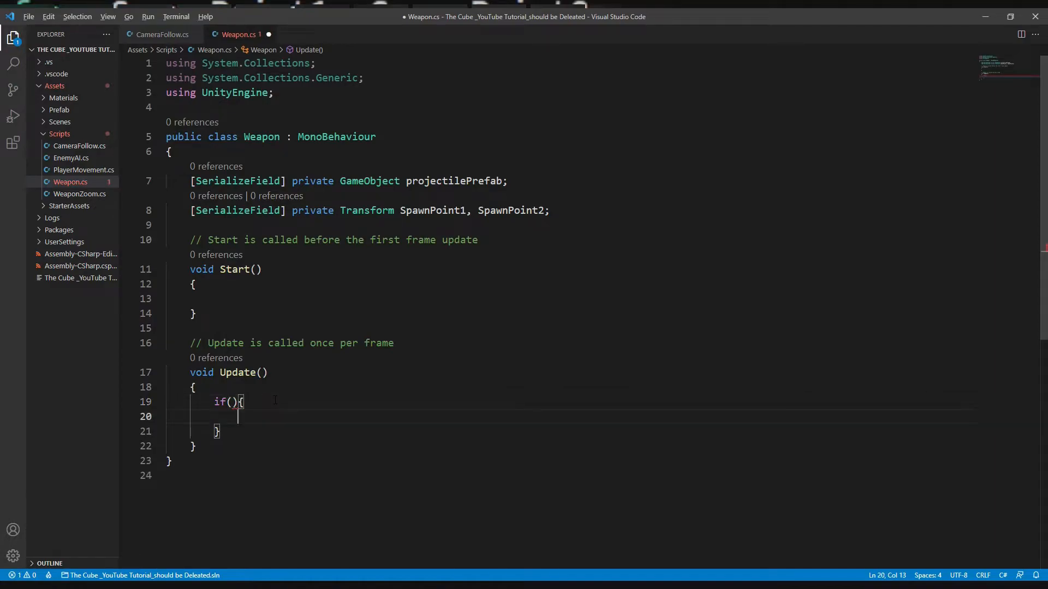
pyautogui.write('Input.')
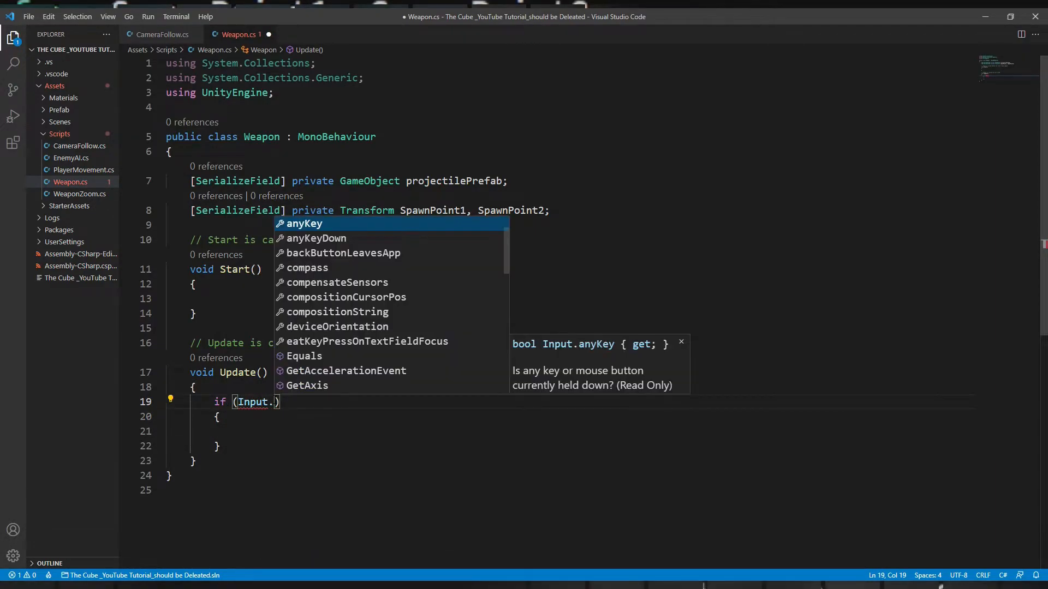
pyautogui.write('GetMouseButtonDown')
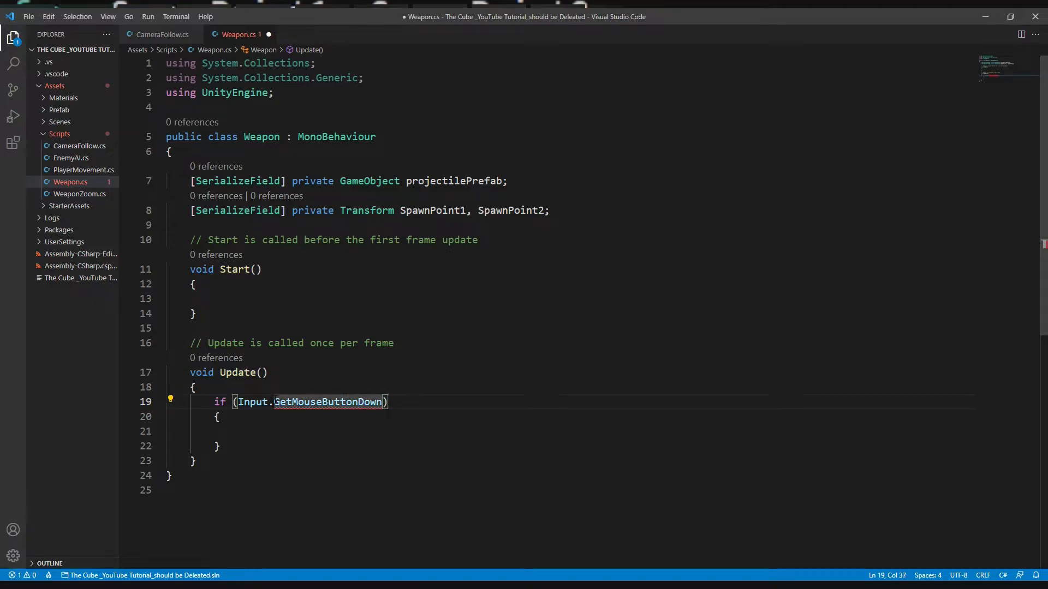
pyautogui.write('(0)) // 0 for left')
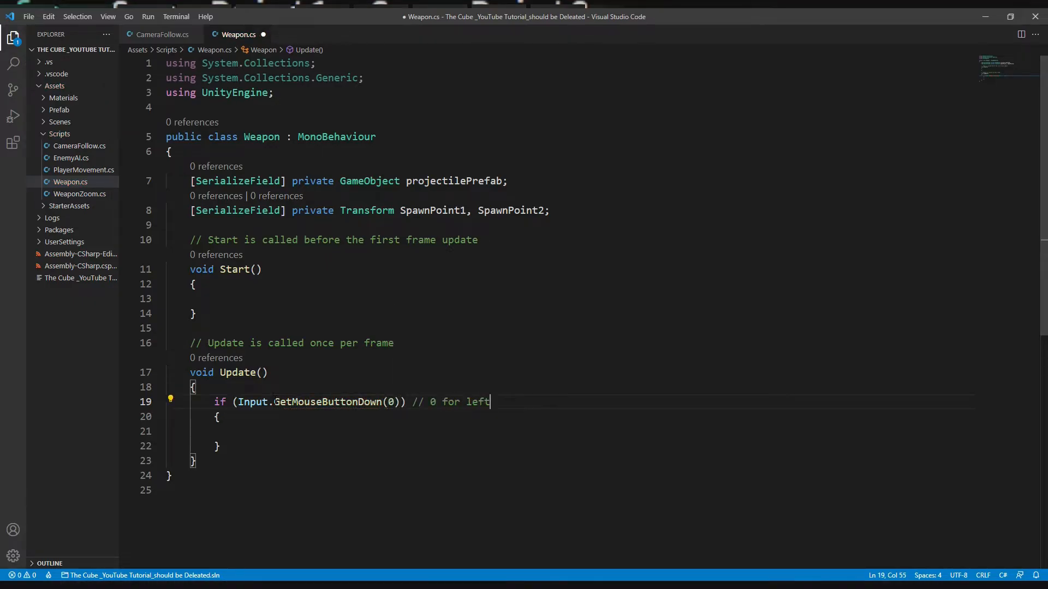
pyautogui.write('mouse button.')
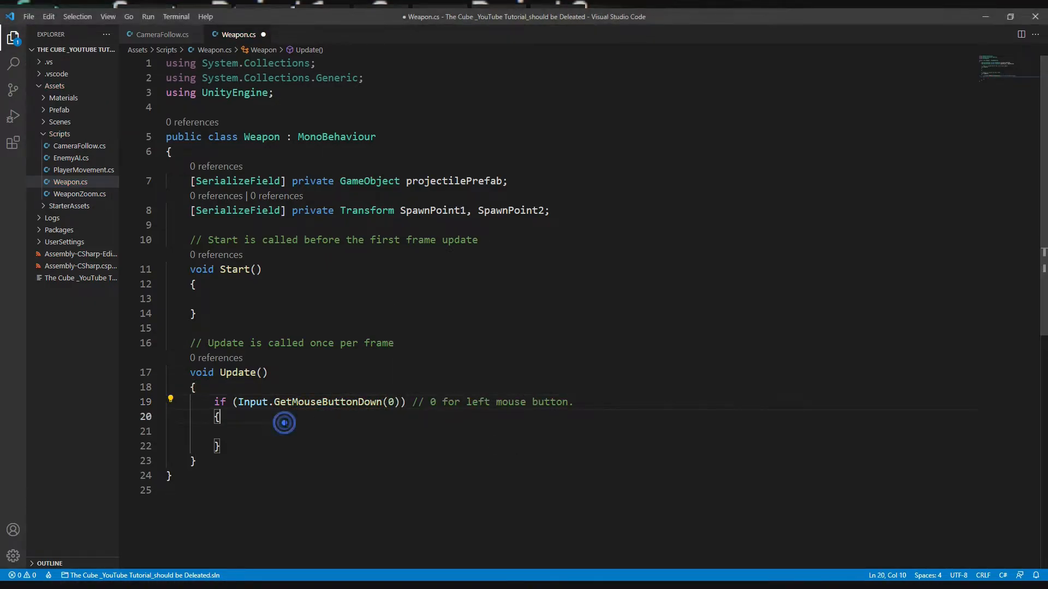
# Add an Instantiate call inside the left-click block and inspect its parameters
pyautogui.click(283, 423)
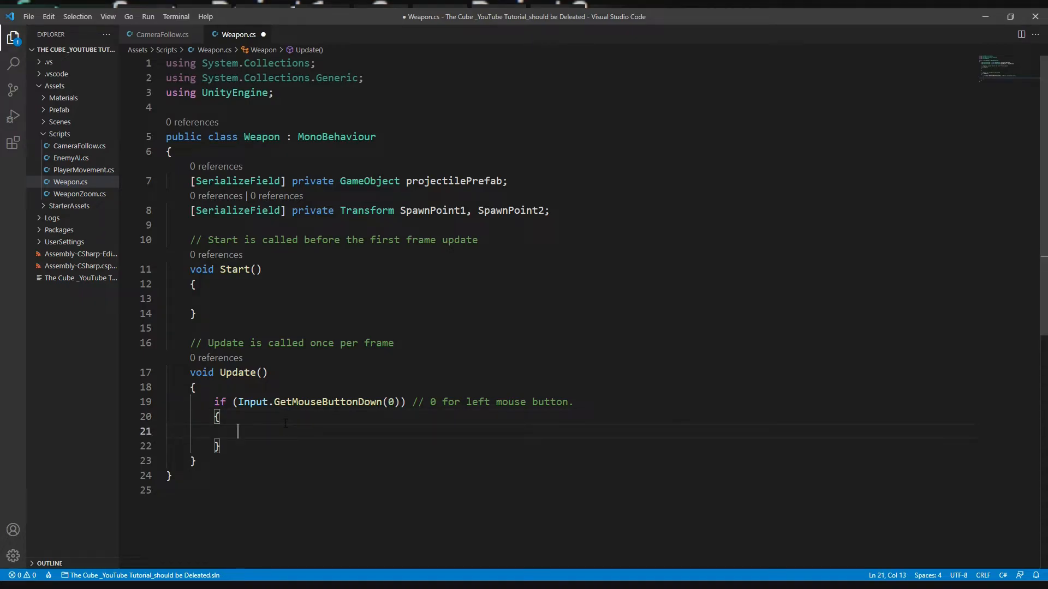
pyautogui.write('Instantiate();')
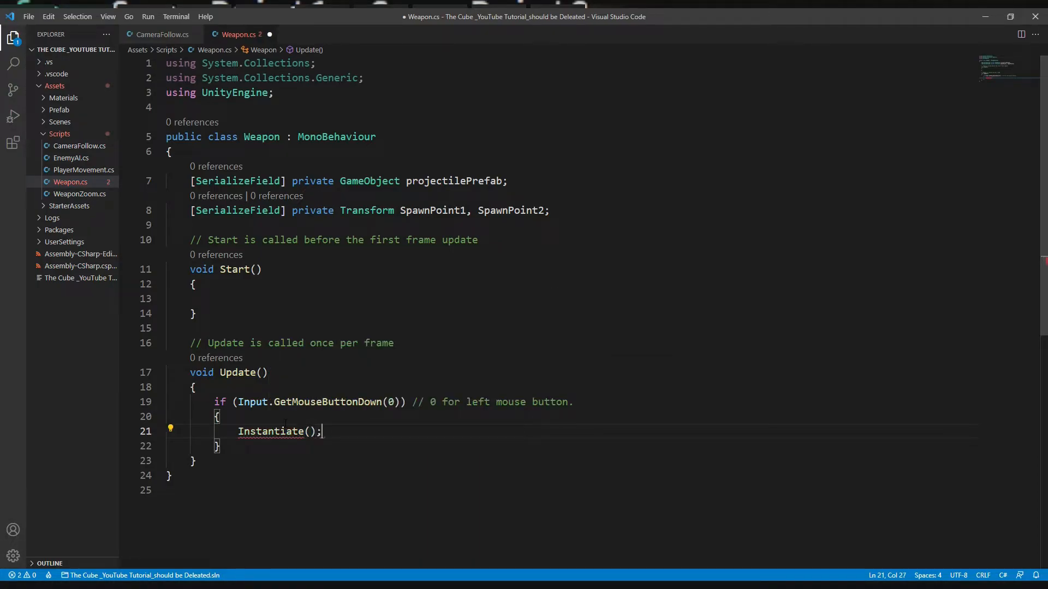
pyautogui.doubleClick(271, 431)
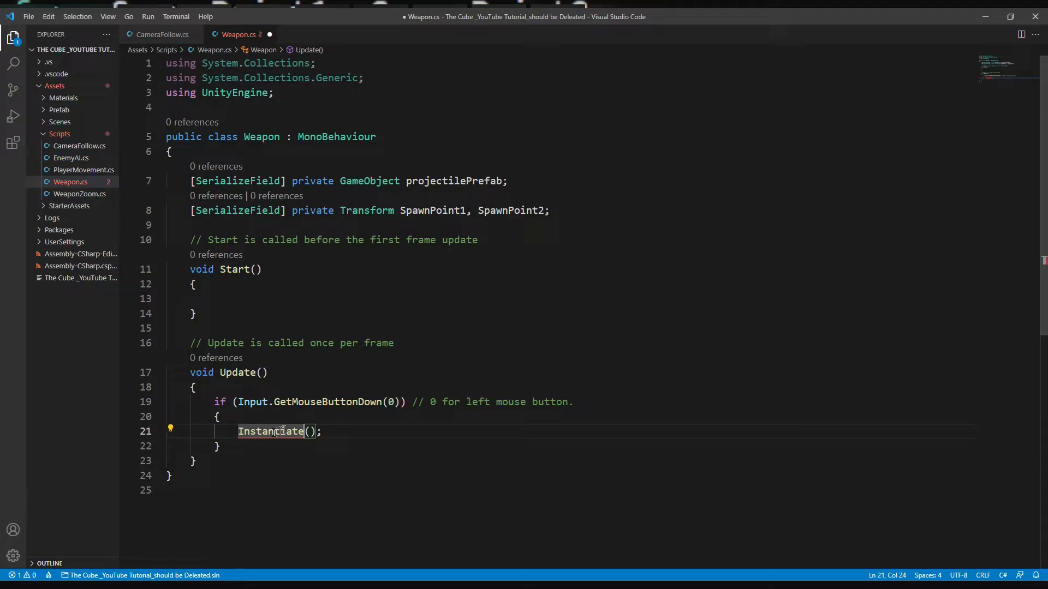
pyautogui.moveTo(271, 431)
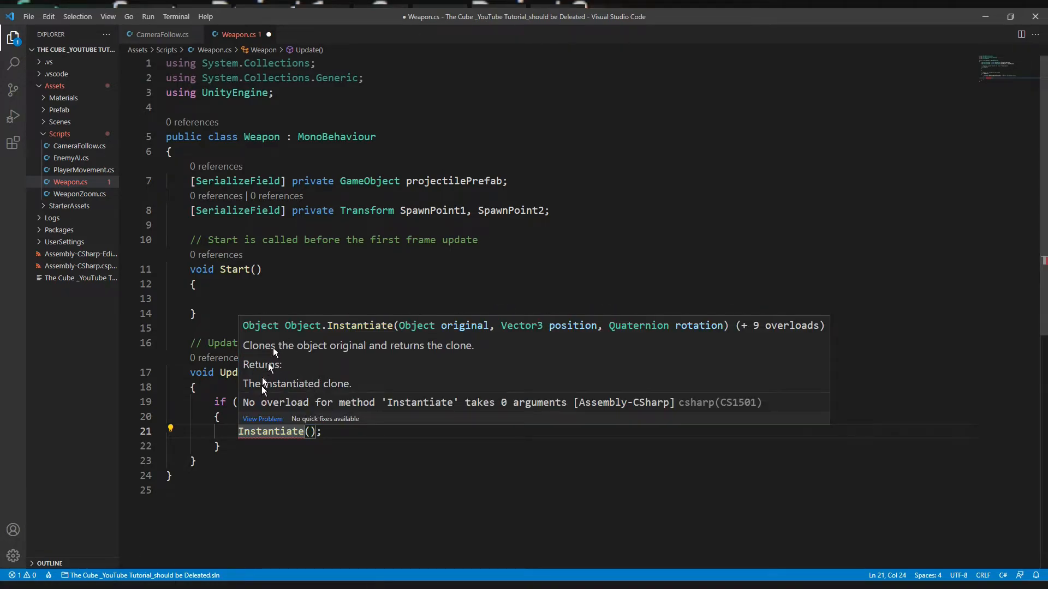
pyautogui.moveTo(294, 351)
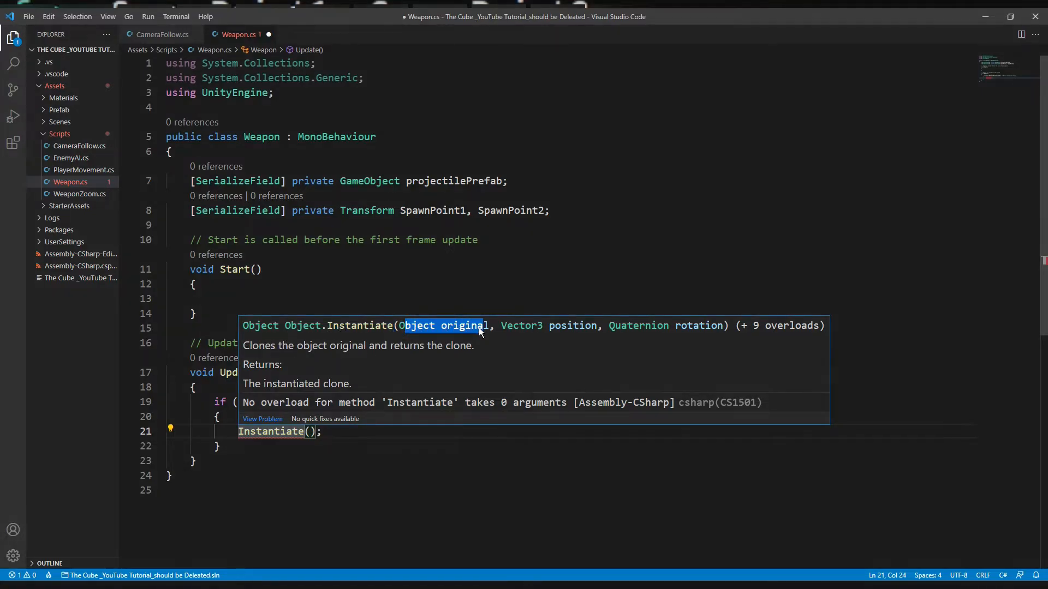
pyautogui.moveTo(500, 327)
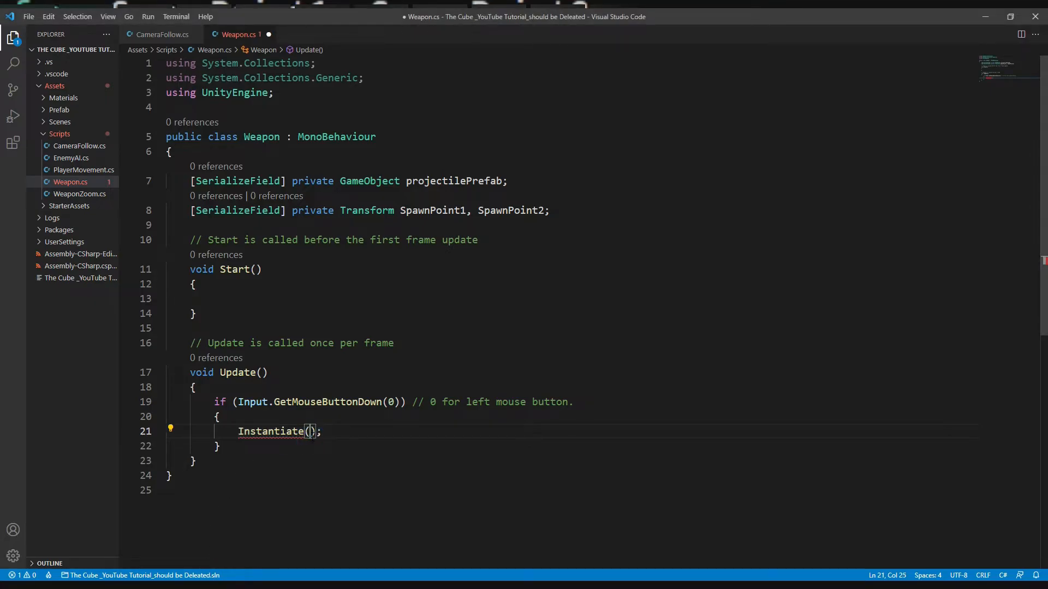
# Instantiate projectilePrefab at SpawnPoint1.position and SpawnPoint2 with transform.rotation, then save Weapon.cs
pyautogui.write('projectilePrefab,')
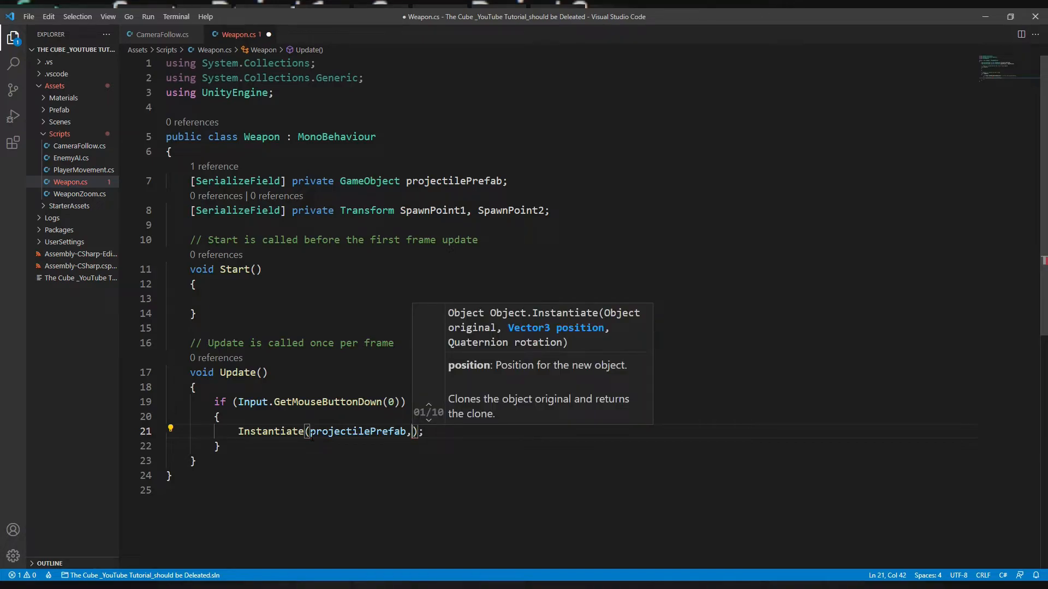
pyautogui.write('SpawnPoint1.p')
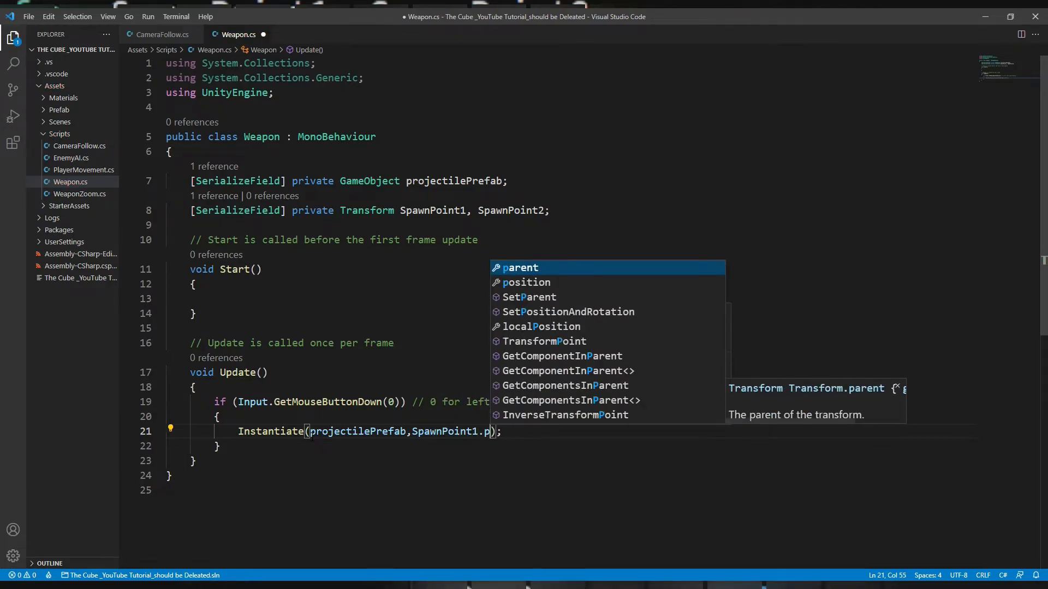
pyautogui.write('osition,')
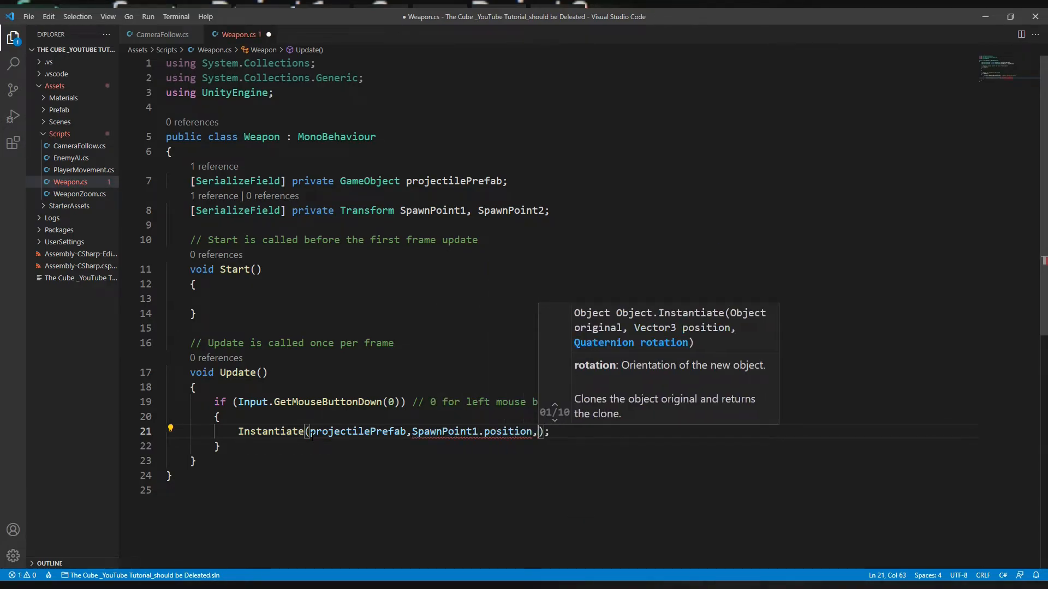
pyautogui.write('transform.')
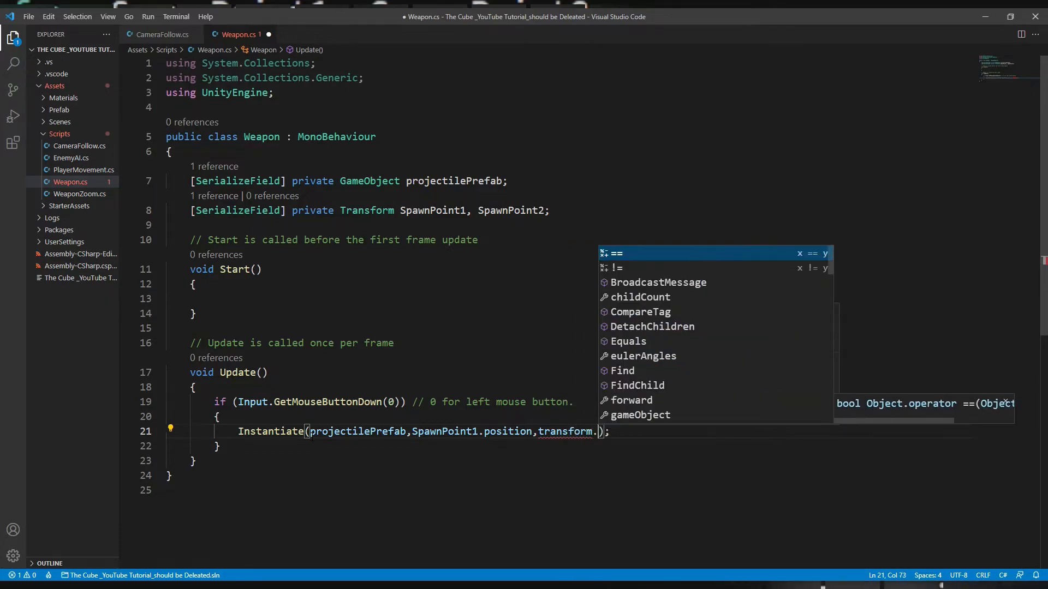
pyautogui.write('rotation')
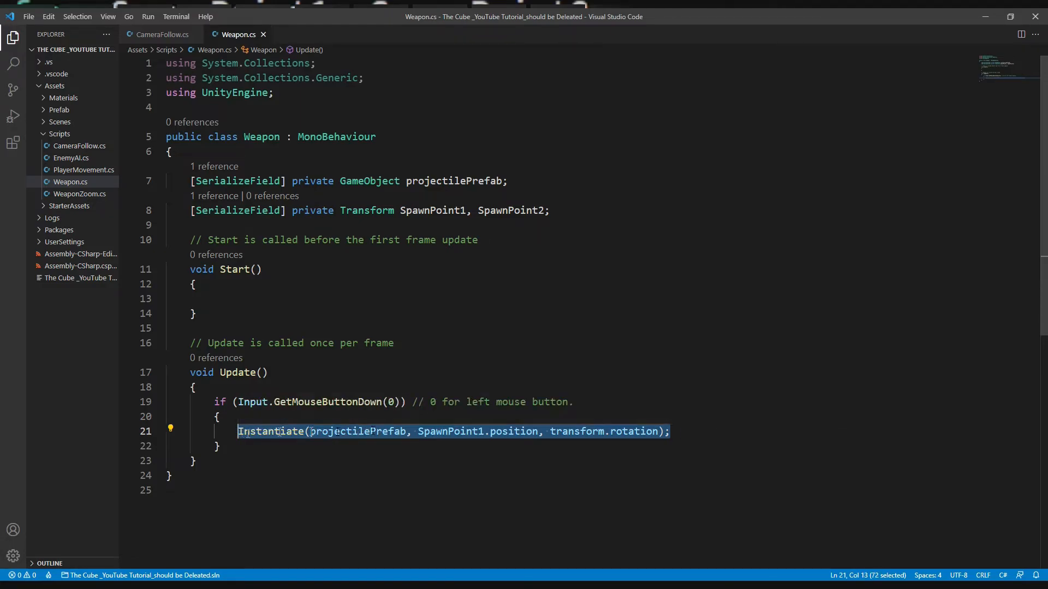
pyautogui.press('Enter')
pyautogui.write('Instantiate(projectilePrefab, SpawnPoint2.position, transform.rotation);')
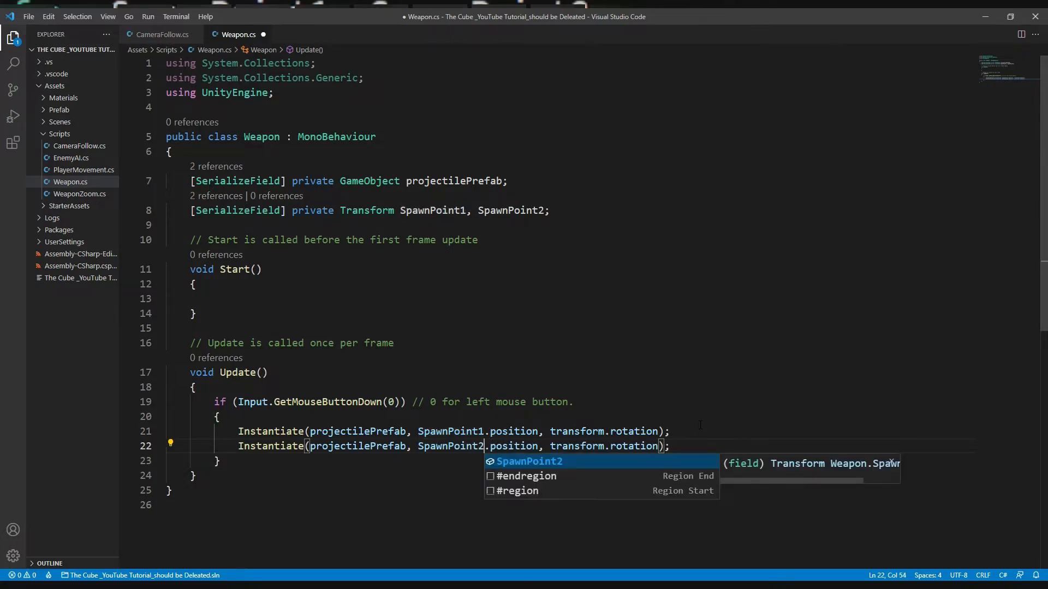
pyautogui.press('ctrl+s')
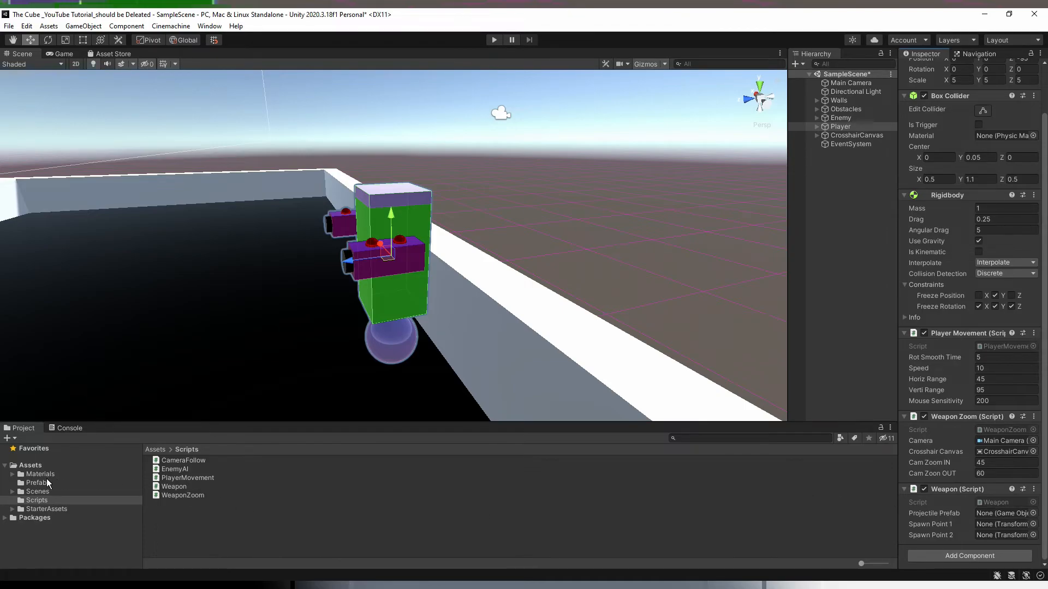
# Create empty SpawnPoint1 and SpawnPoint2 children under the Arm1 and Arm2 cylinders
pyautogui.click(38, 482)
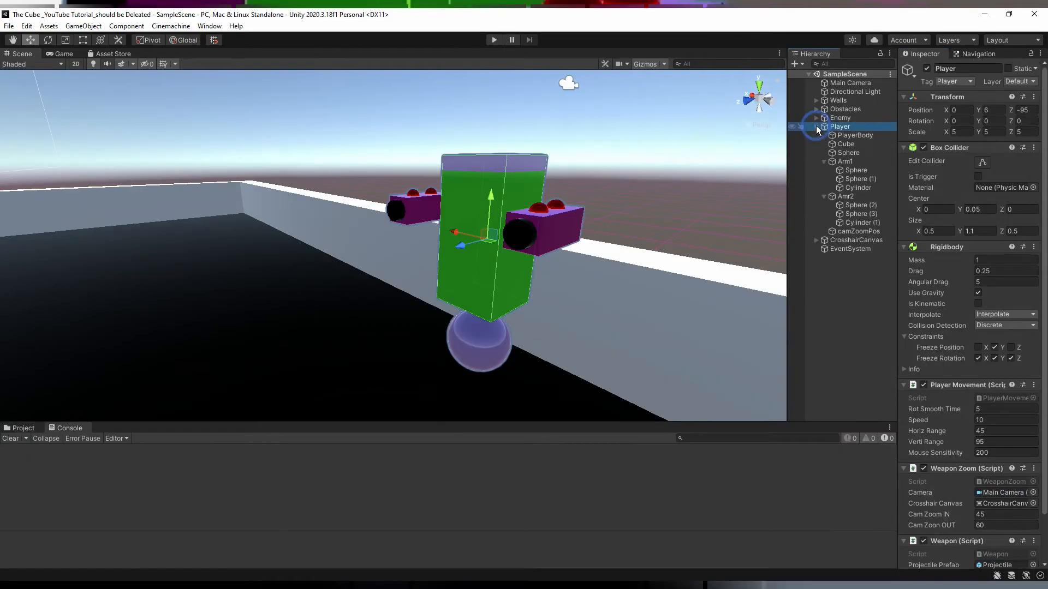
pyautogui.click(845, 161)
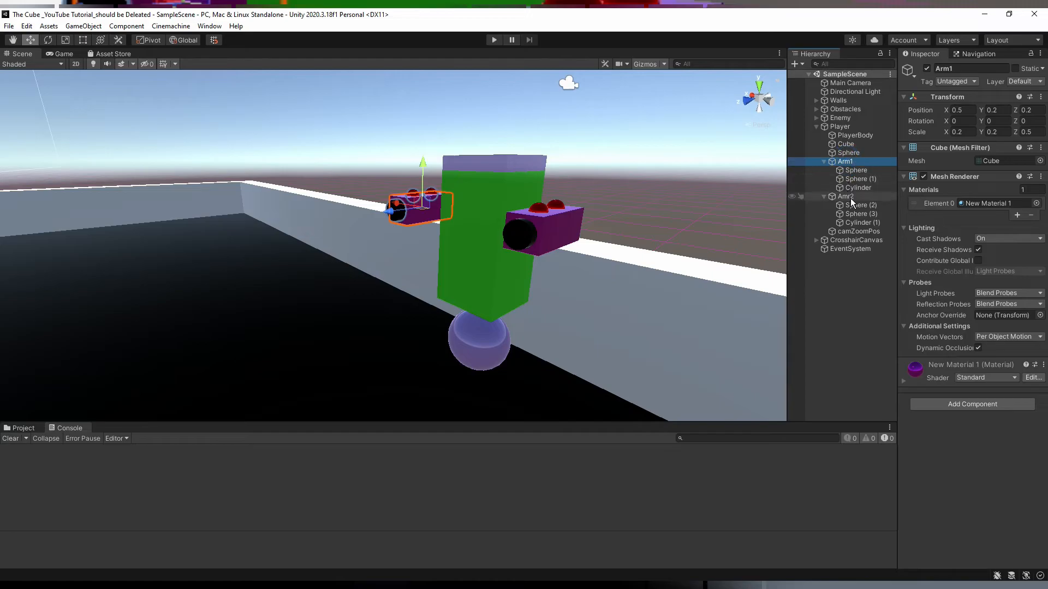
pyautogui.click(846, 195)
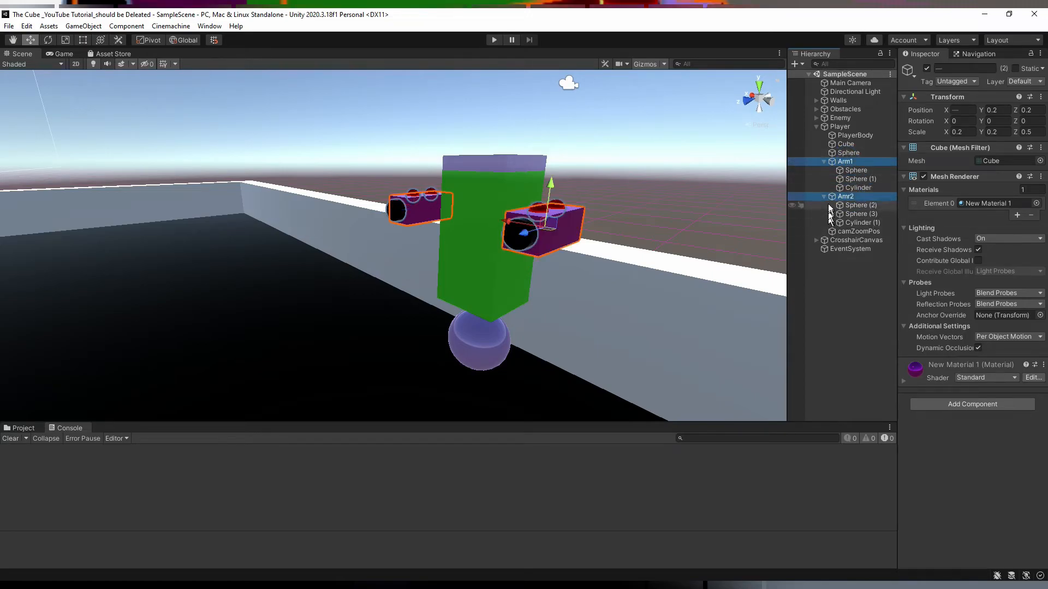
pyautogui.rightClick(856, 187)
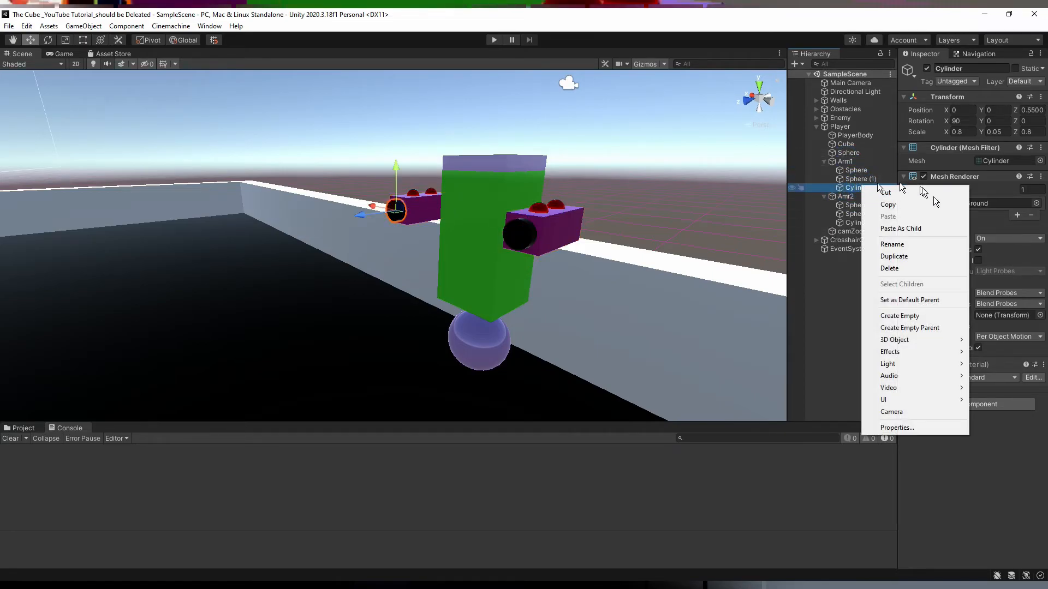
pyautogui.moveTo(902, 324)
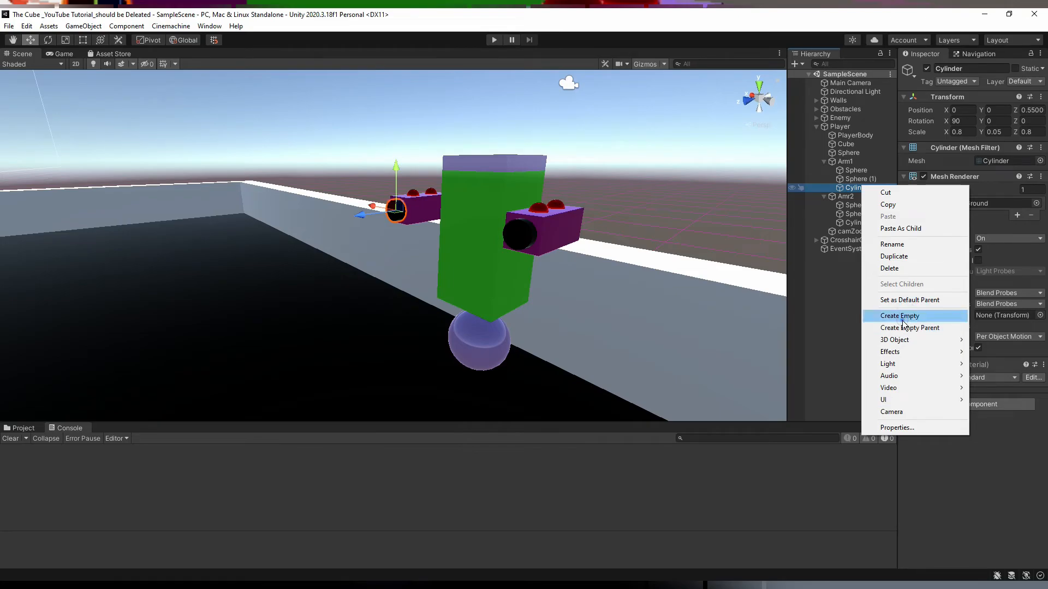
pyautogui.click(898, 316)
pyautogui.write('SpawnPoint2')
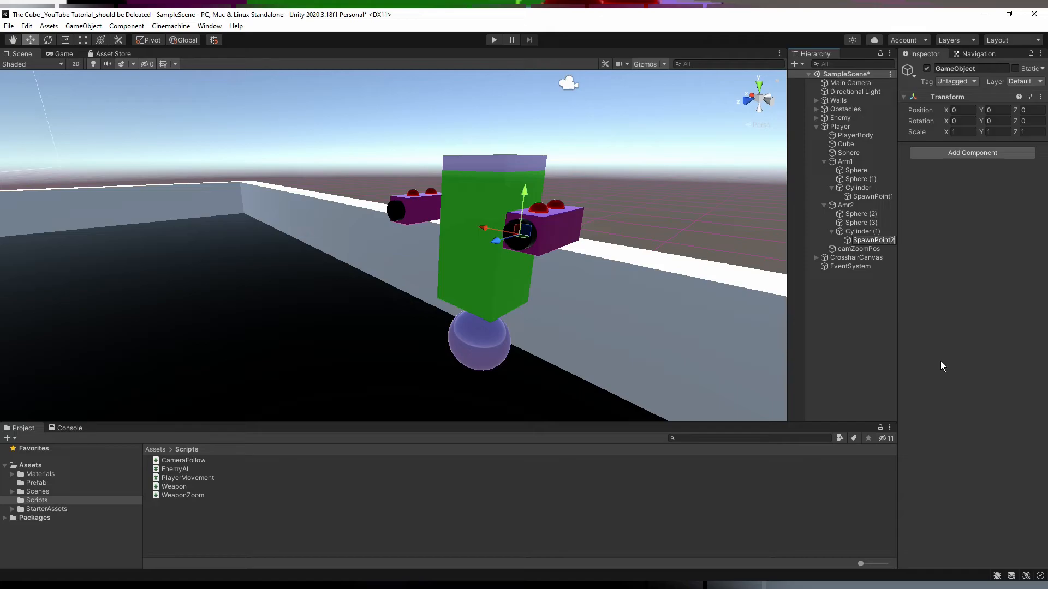
pyautogui.click(870, 196)
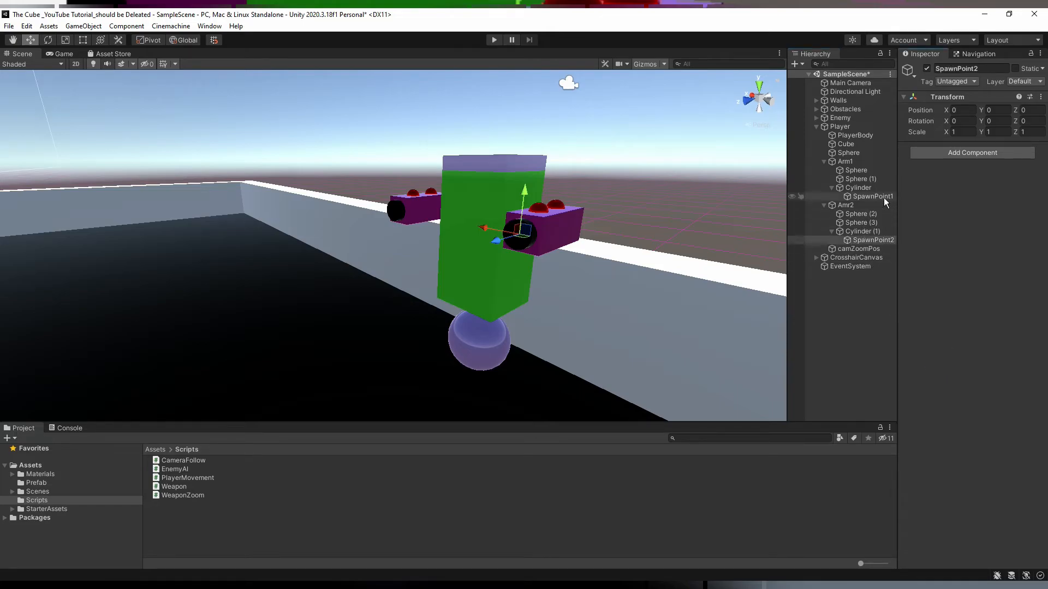
pyautogui.click(870, 196)
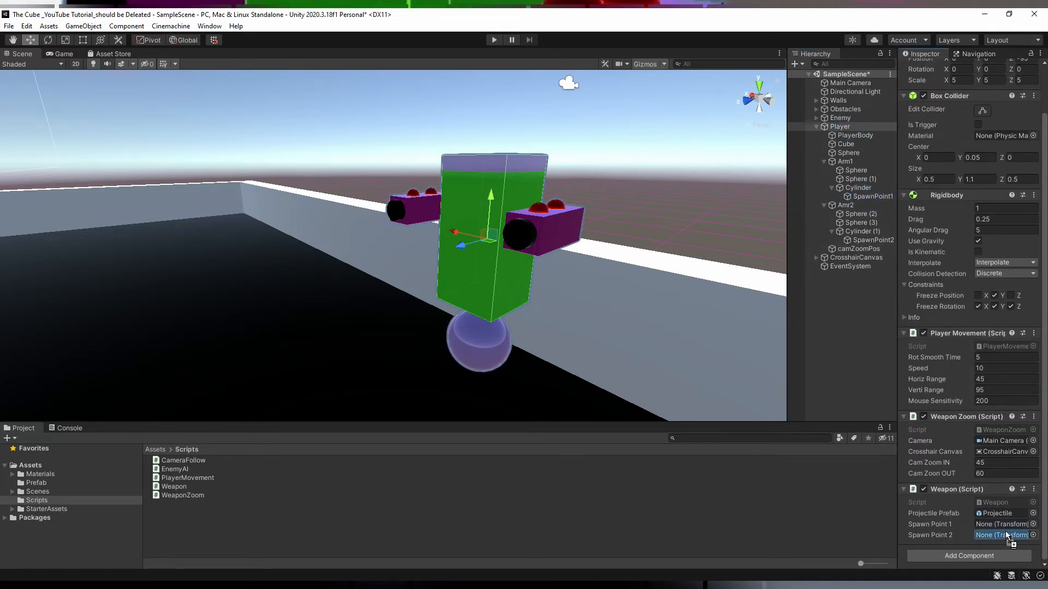
# Assign SpawnPoint1 and SpawnPoint2 to the Weapon script and play to fire projectiles
pyautogui.click(493, 39)
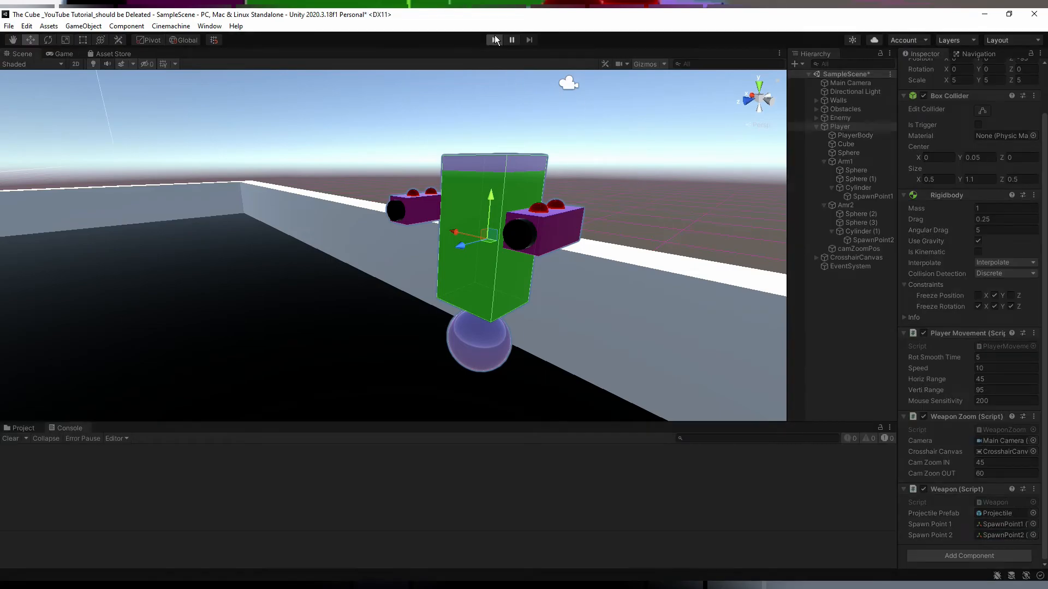
pyautogui.click(494, 39)
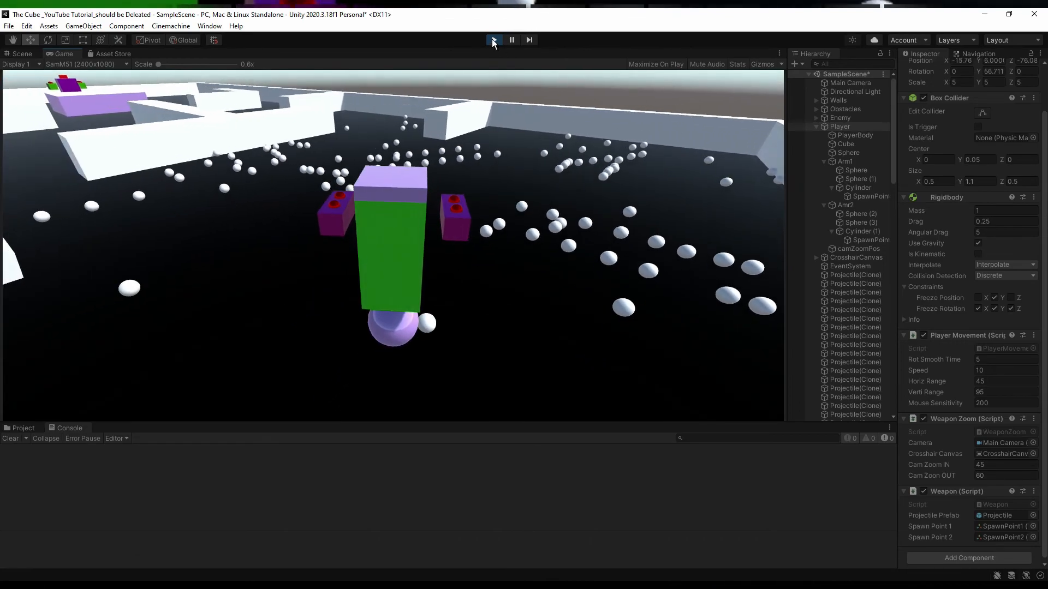
# Exit Play mode, clearing the projectile clones from the scene
pyautogui.click(493, 39)
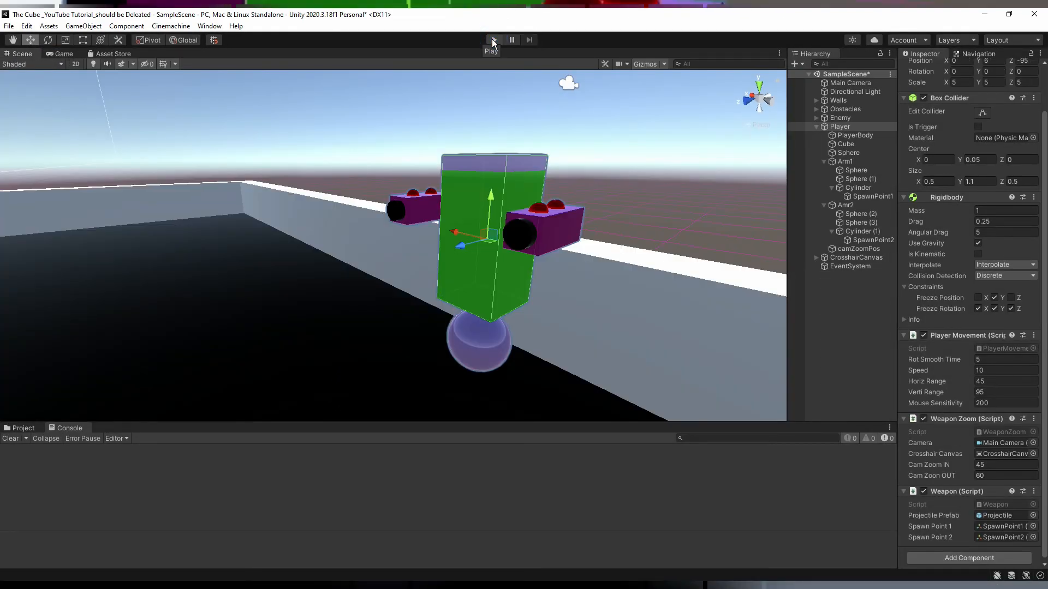
pyautogui.click(493, 39)
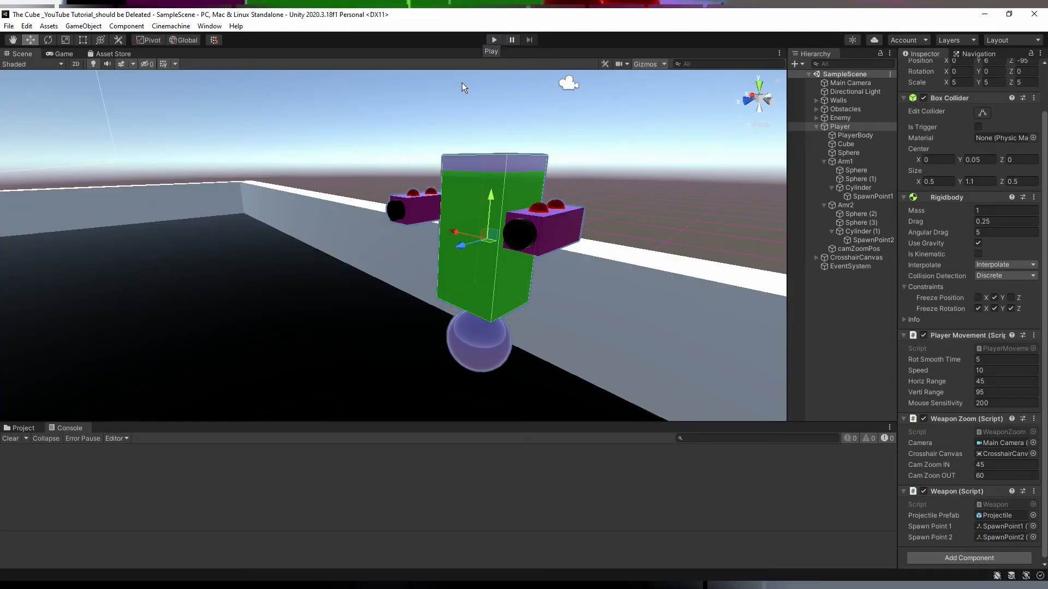